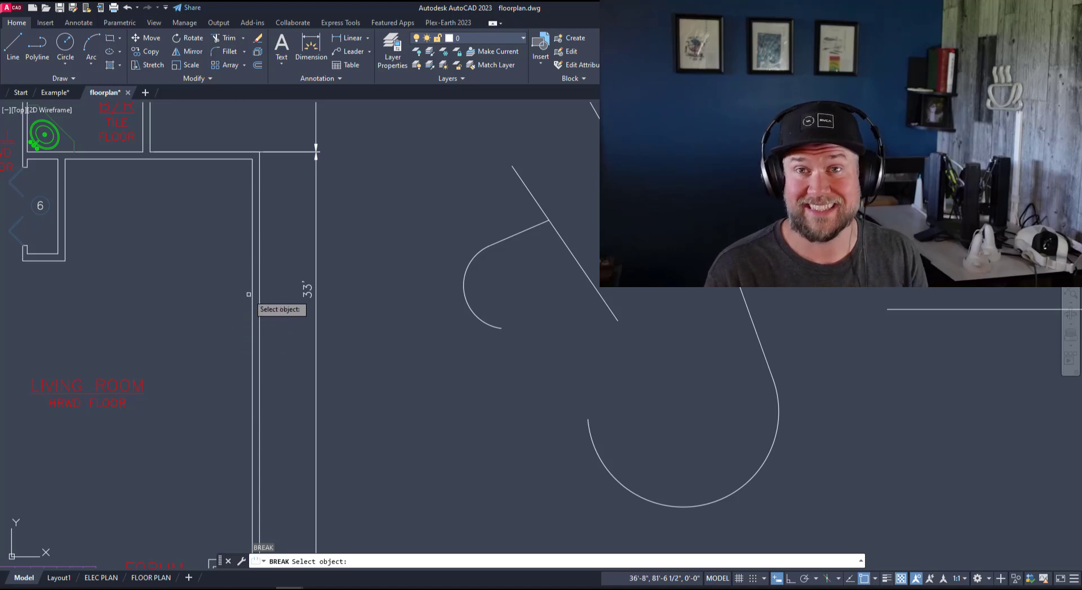
- Draw a polyline with straight edges, switch to arc segments with A, and finish the rounded outline
left_click(276, 297)
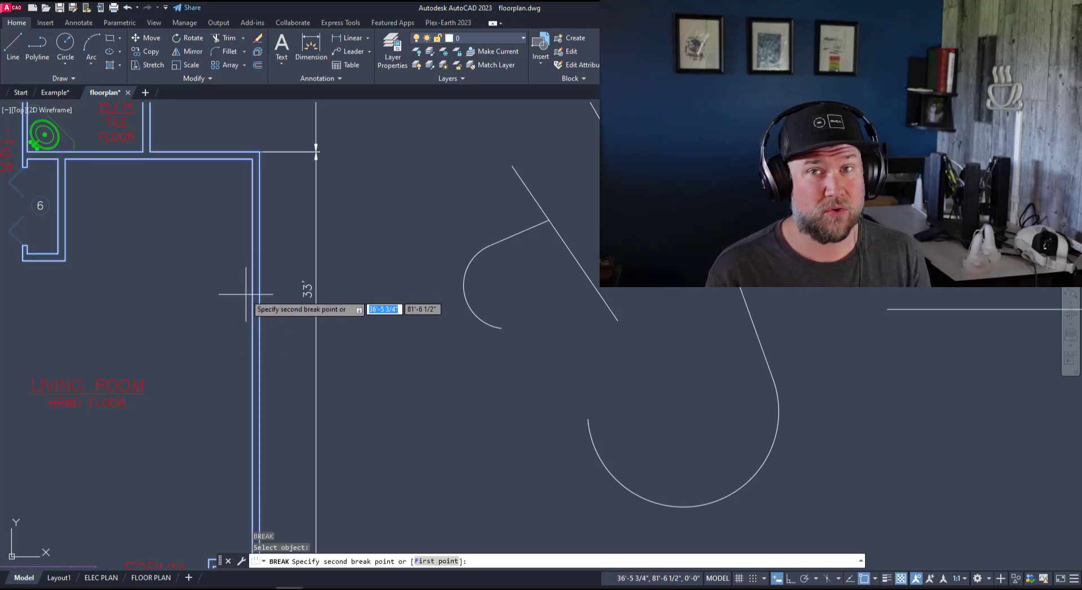
mouse_move(251, 359)
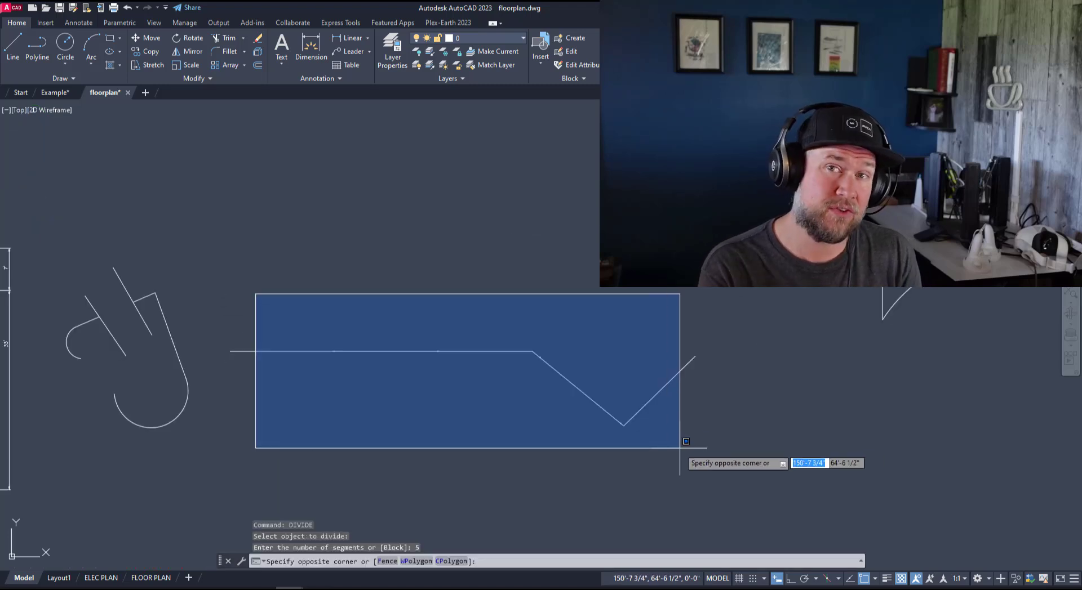
left_click(413, 342)
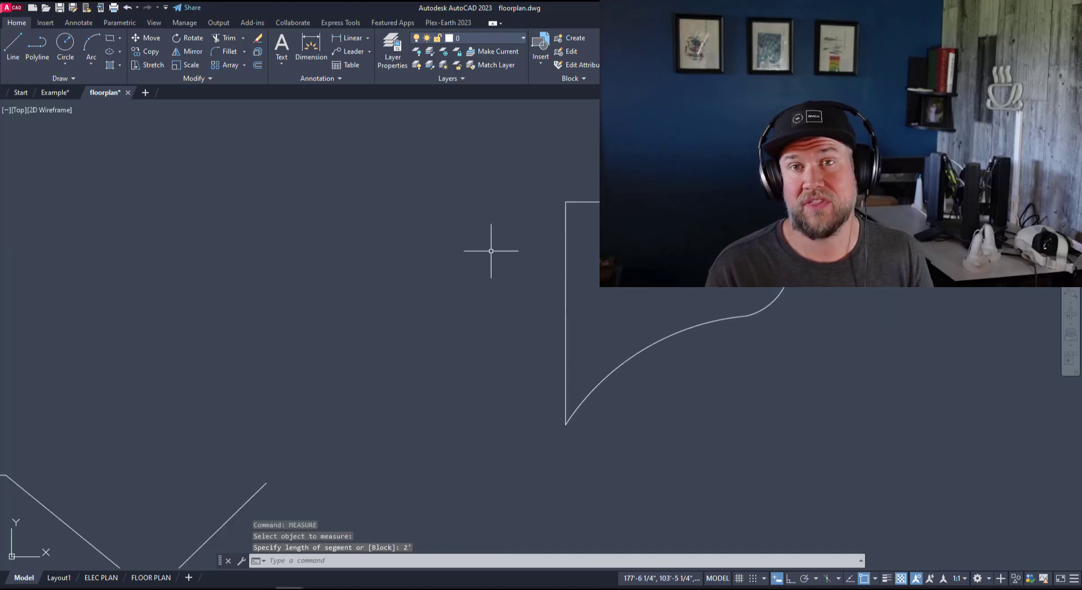
left_click(565, 310)
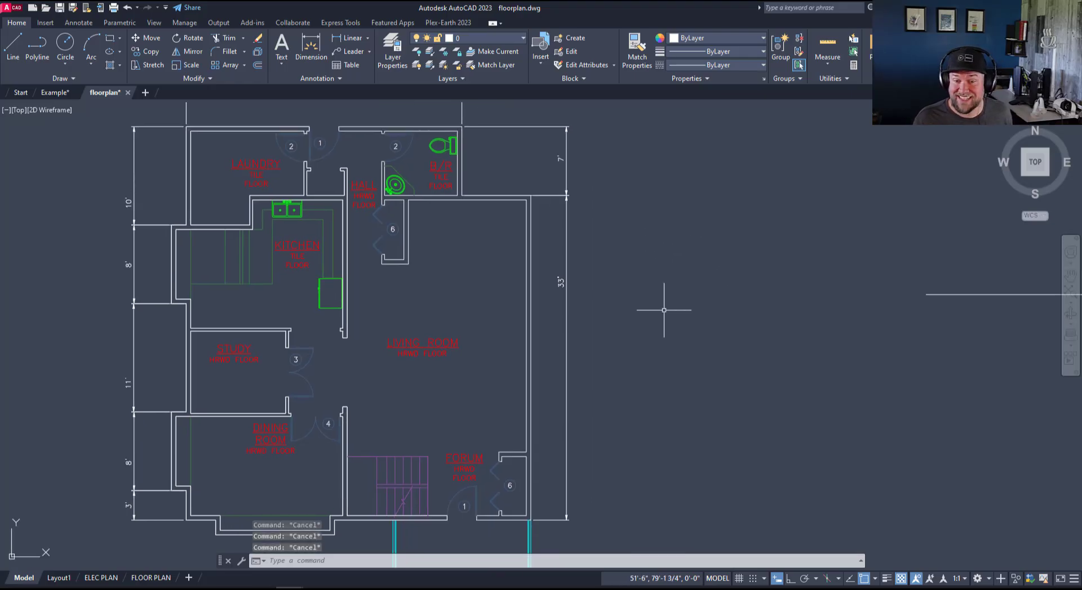
mouse_move(551, 309)
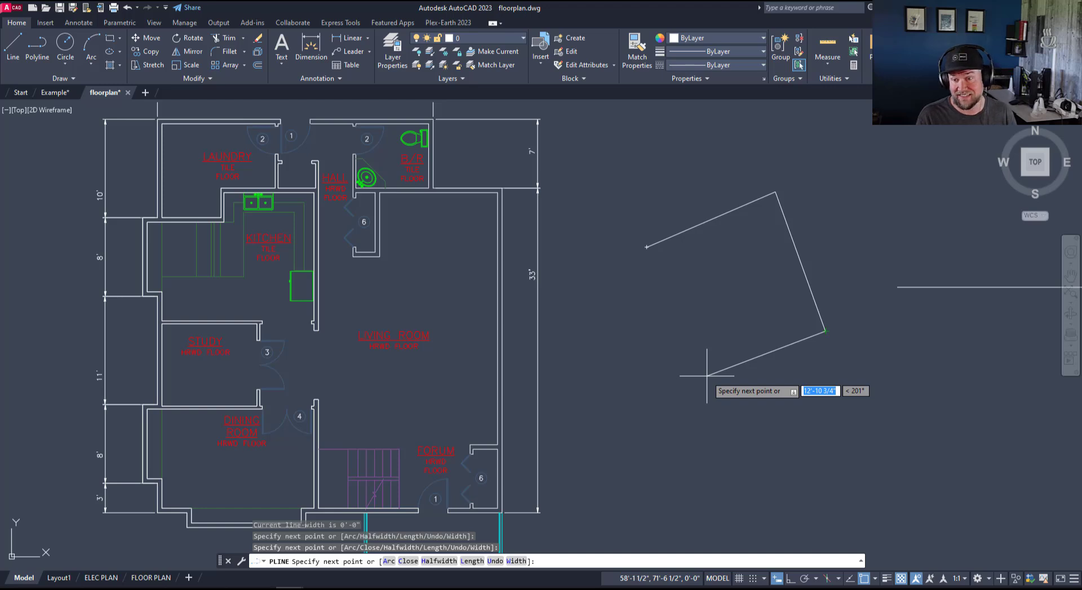
type("a")
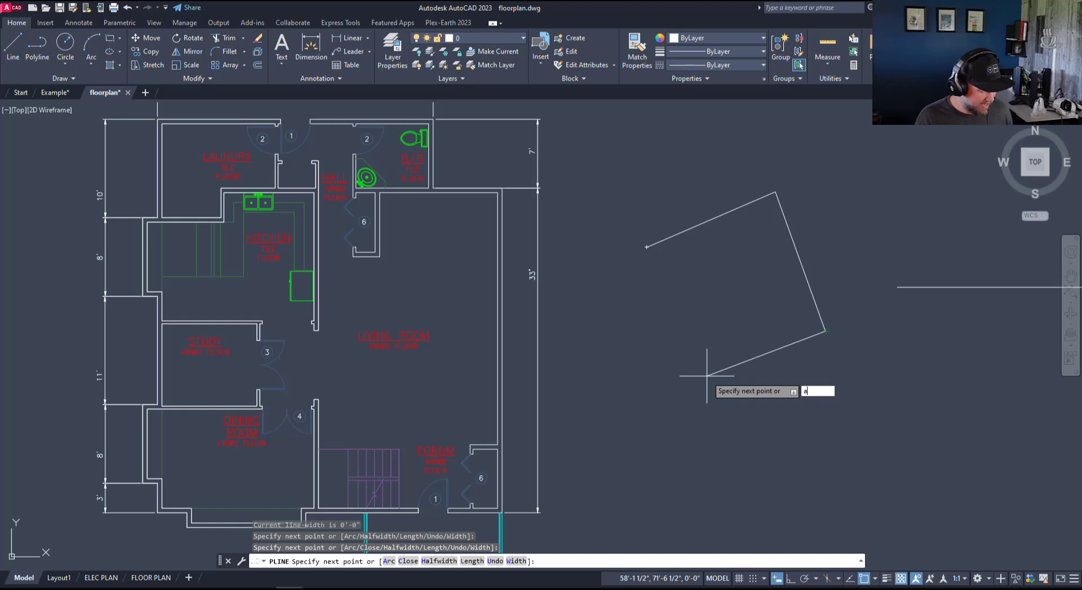
type("a")
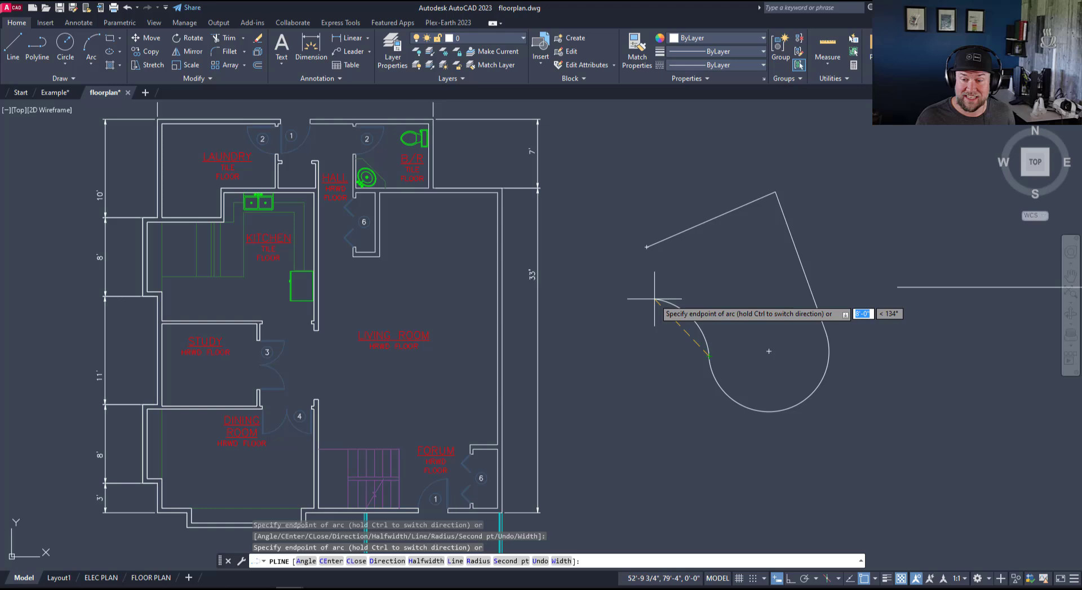
mouse_move(647, 246)
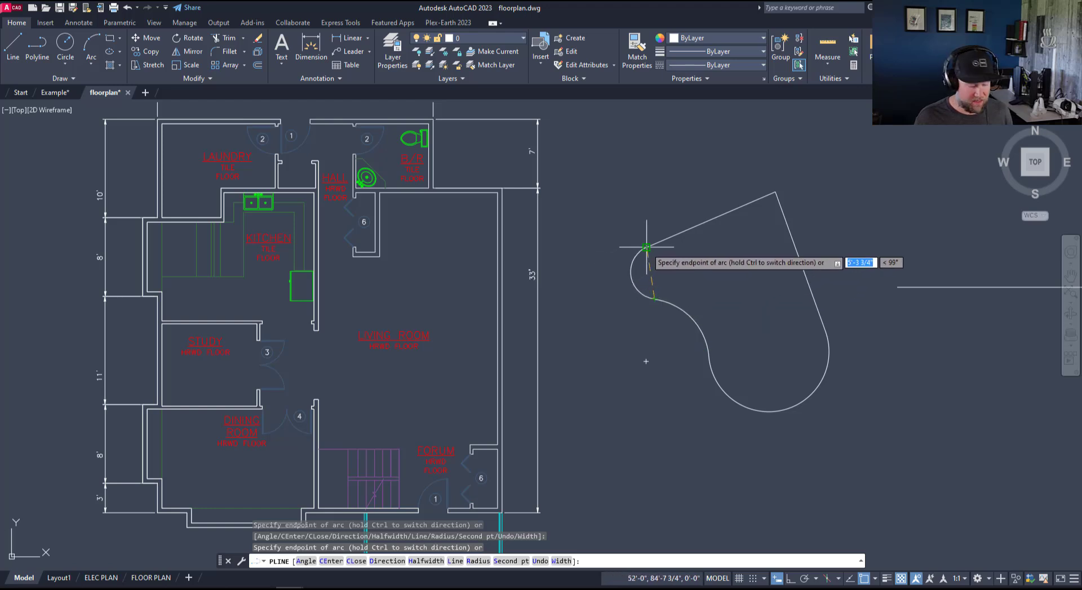
mouse_move(653, 260)
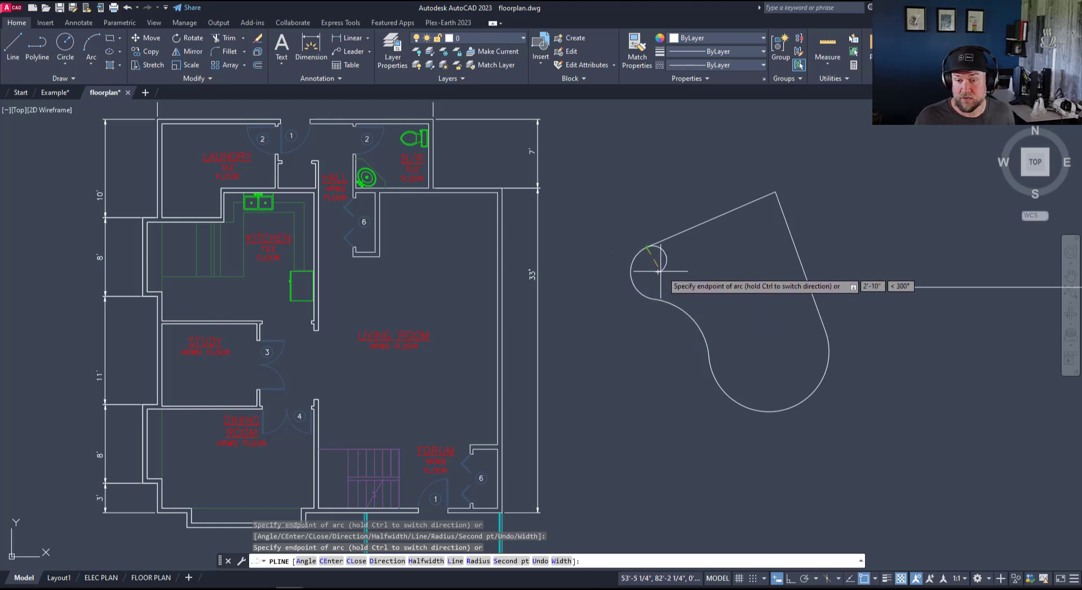
key("Escape")
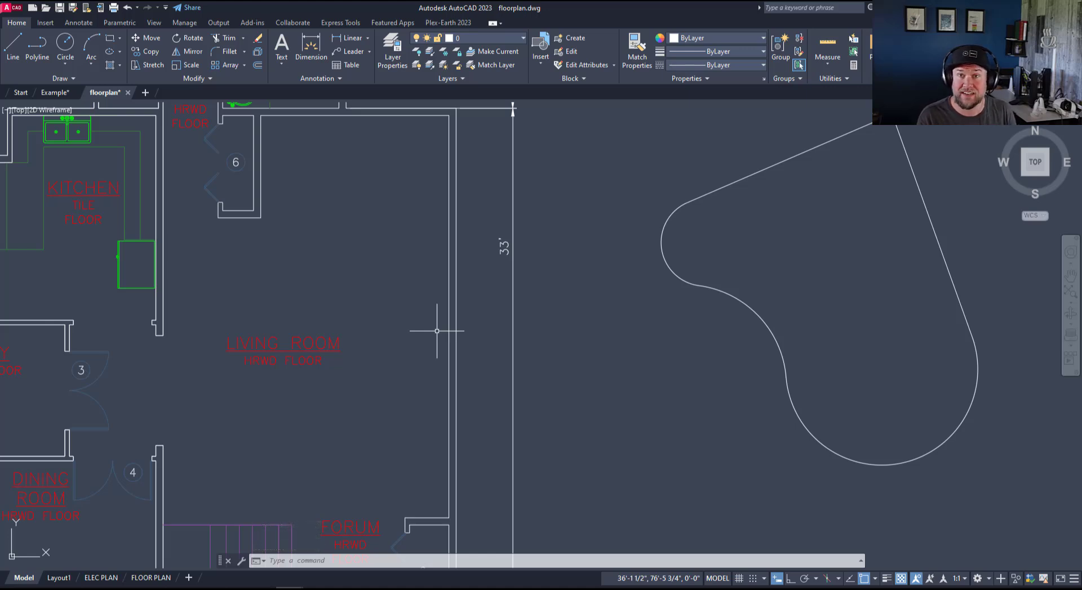
mouse_move(419, 303)
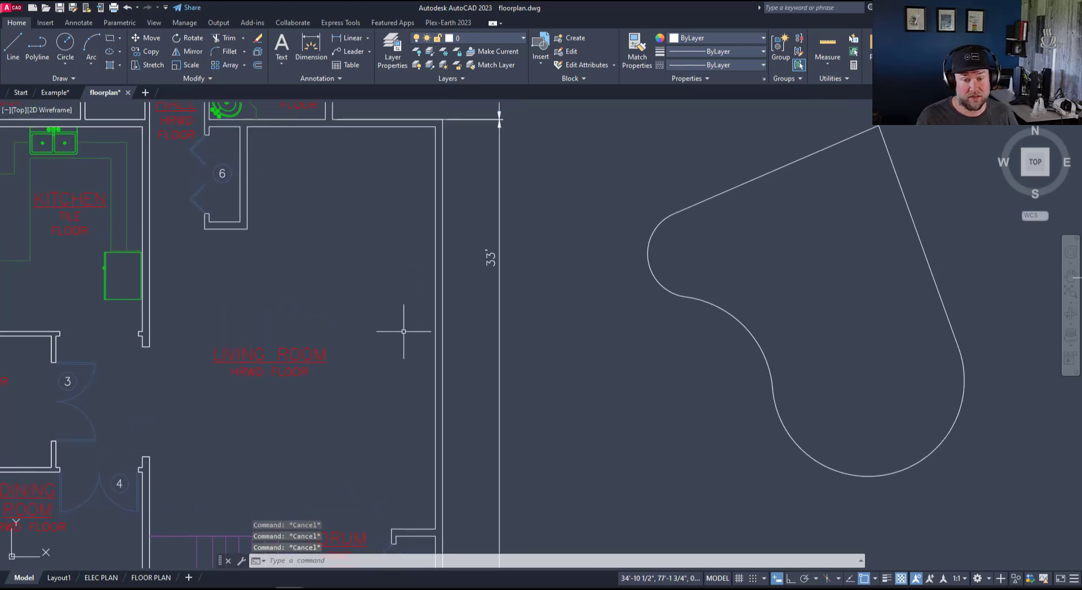
mouse_move(402, 322)
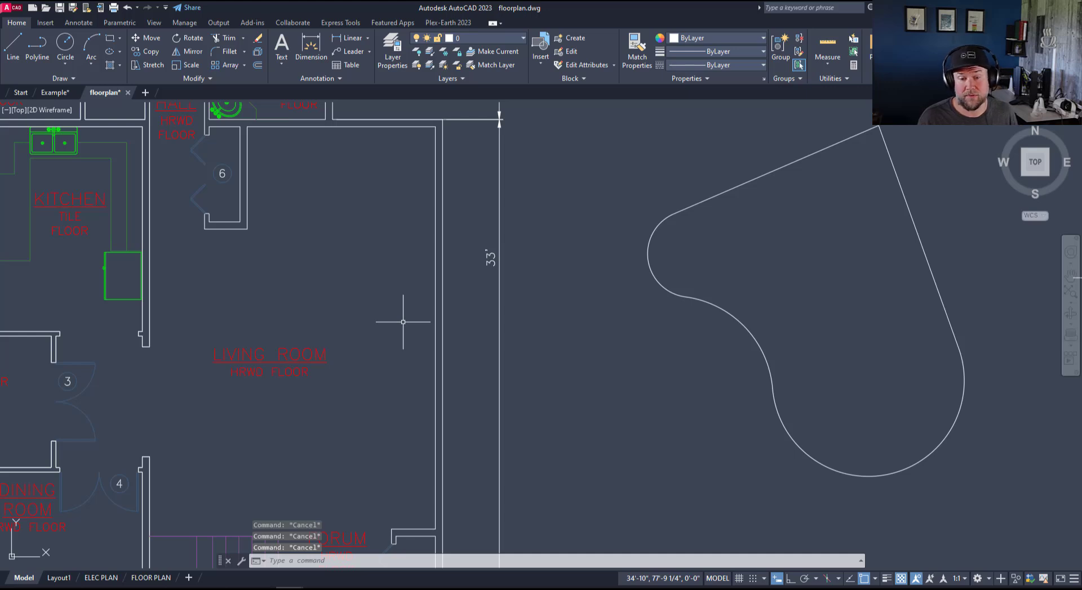
mouse_move(395, 298)
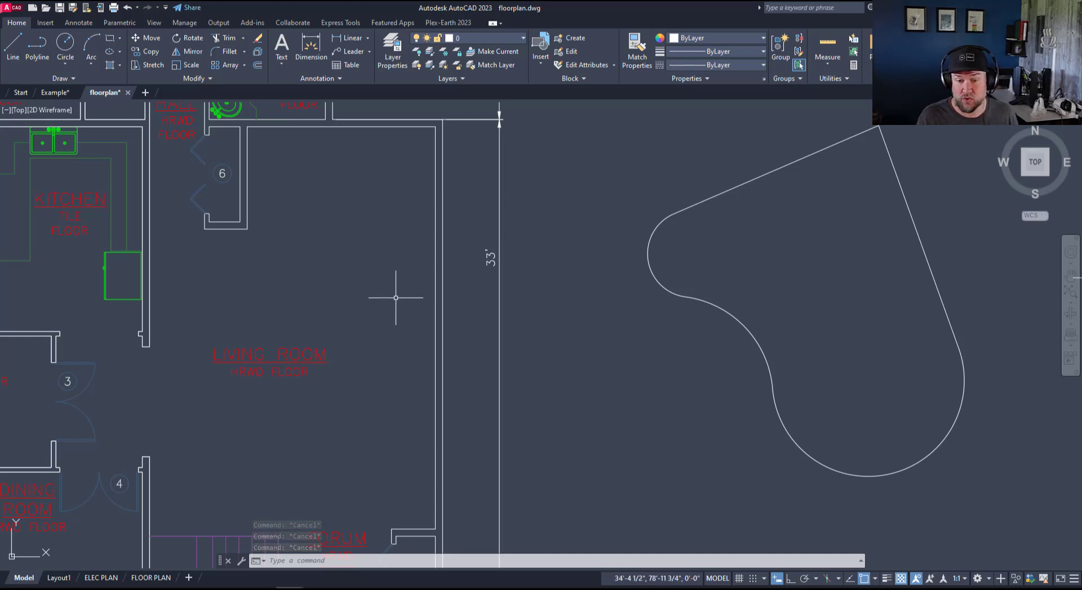
scroll("down", 3)
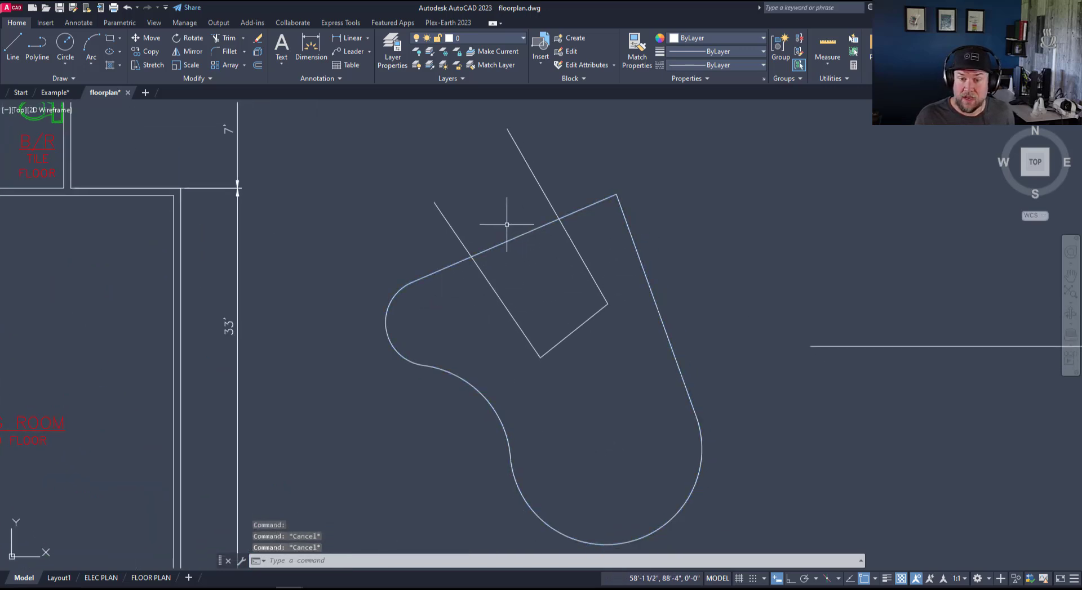
mouse_move(466, 247)
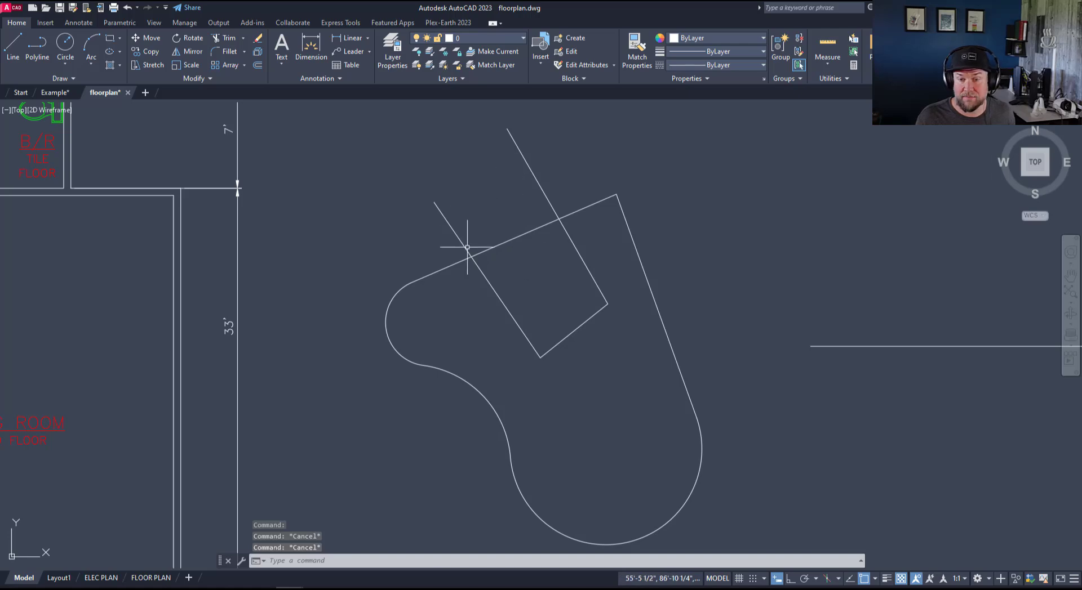
mouse_move(494, 183)
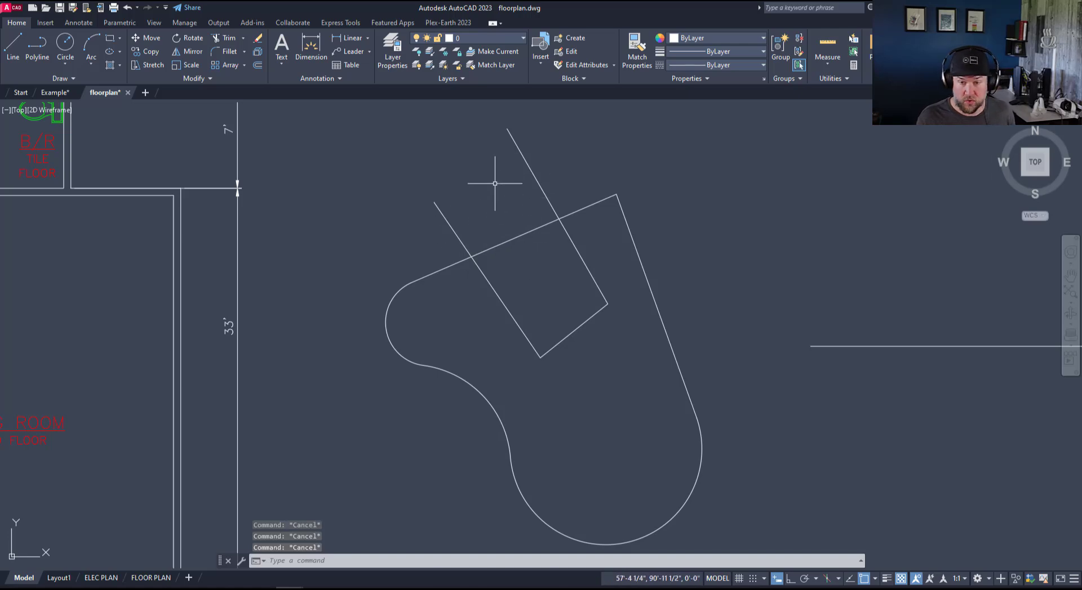
- Trim the outline and rectangle segments lying between the crossing lines into separate fragments
left_click(228, 38)
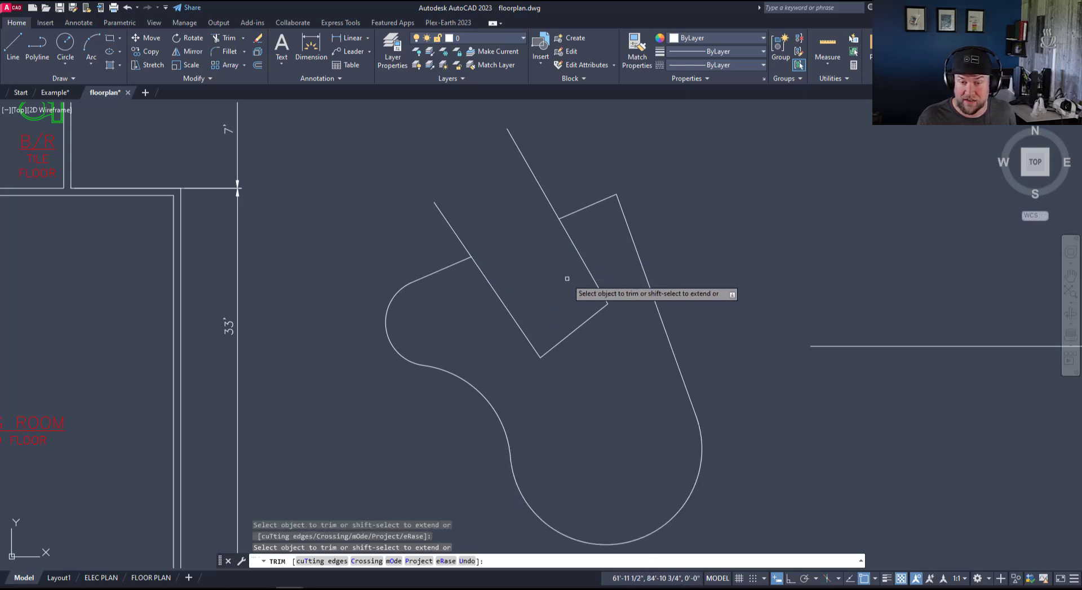
key("Escape")
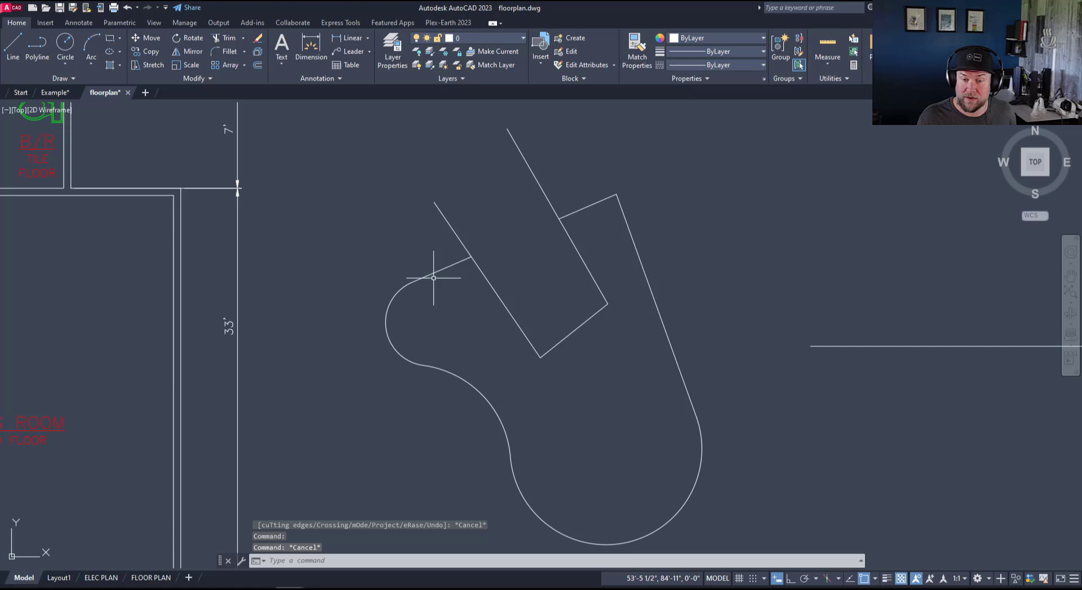
left_click(433, 279)
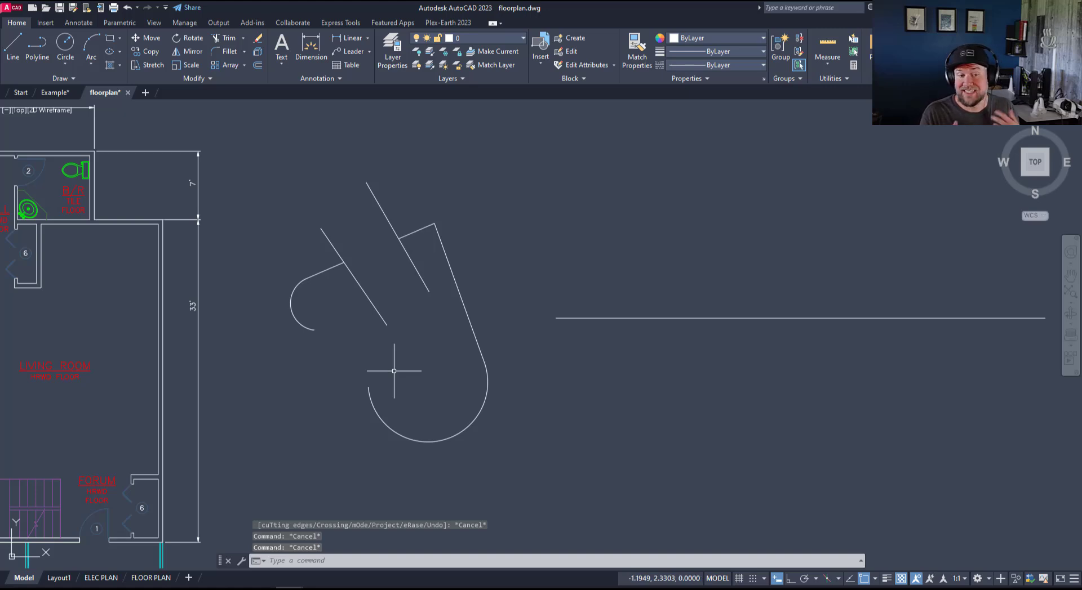
mouse_move(387, 239)
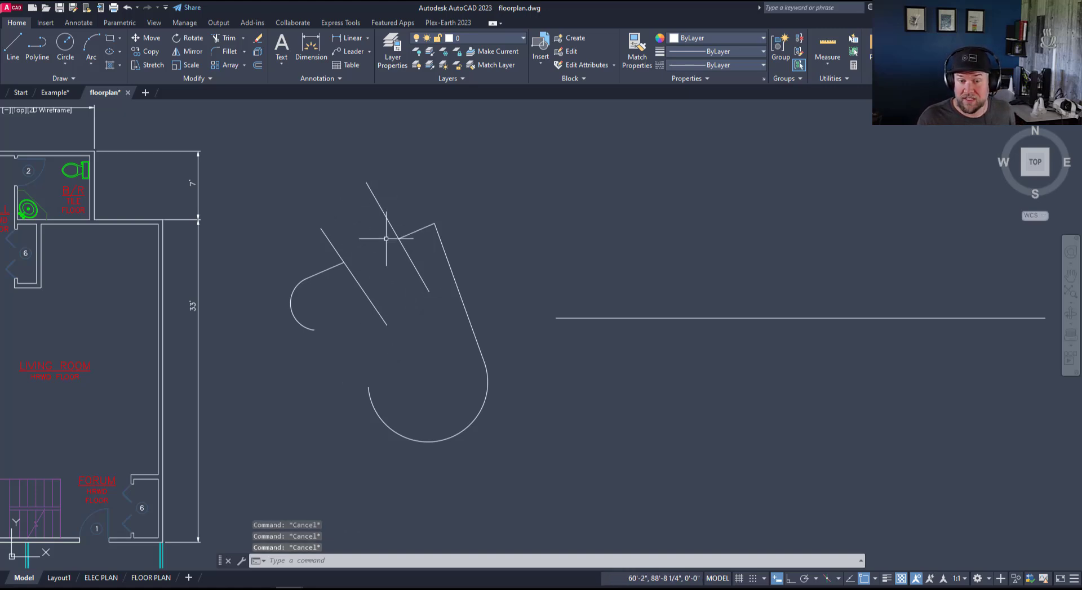
mouse_move(404, 267)
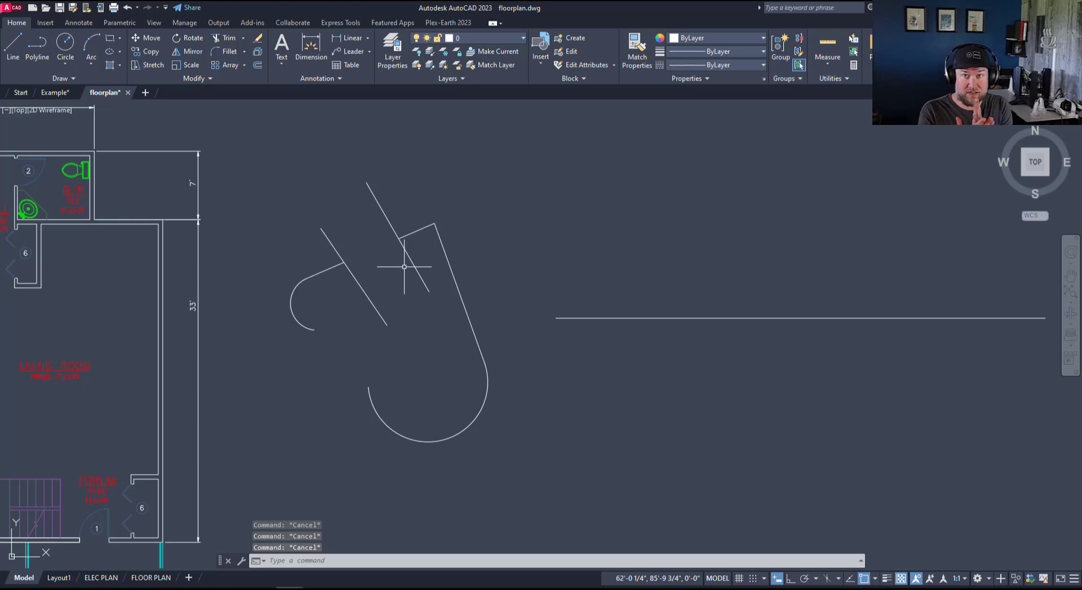
mouse_move(399, 256)
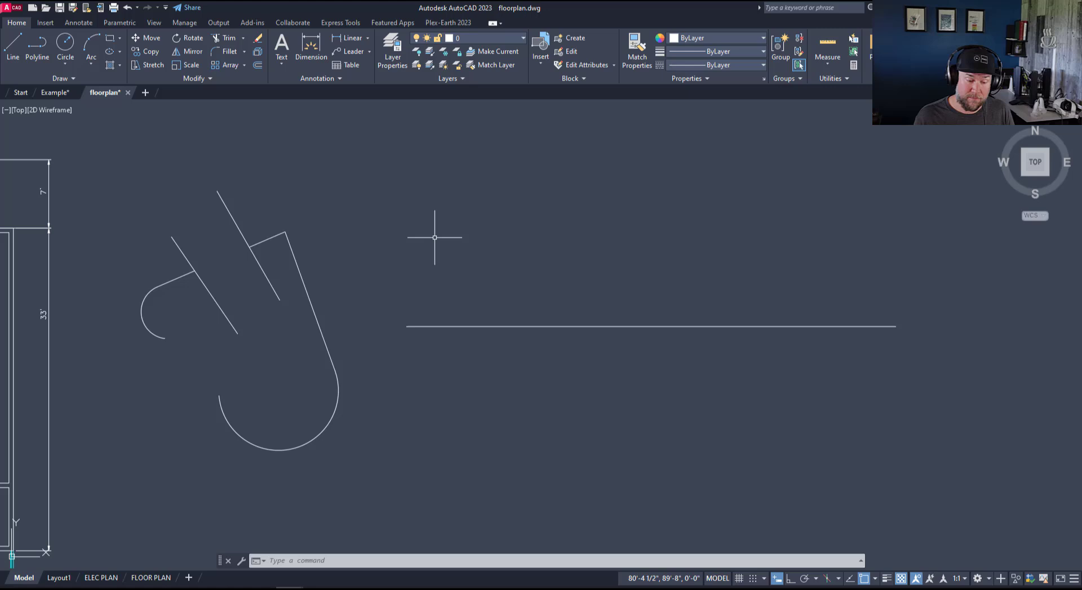
mouse_move(412, 221)
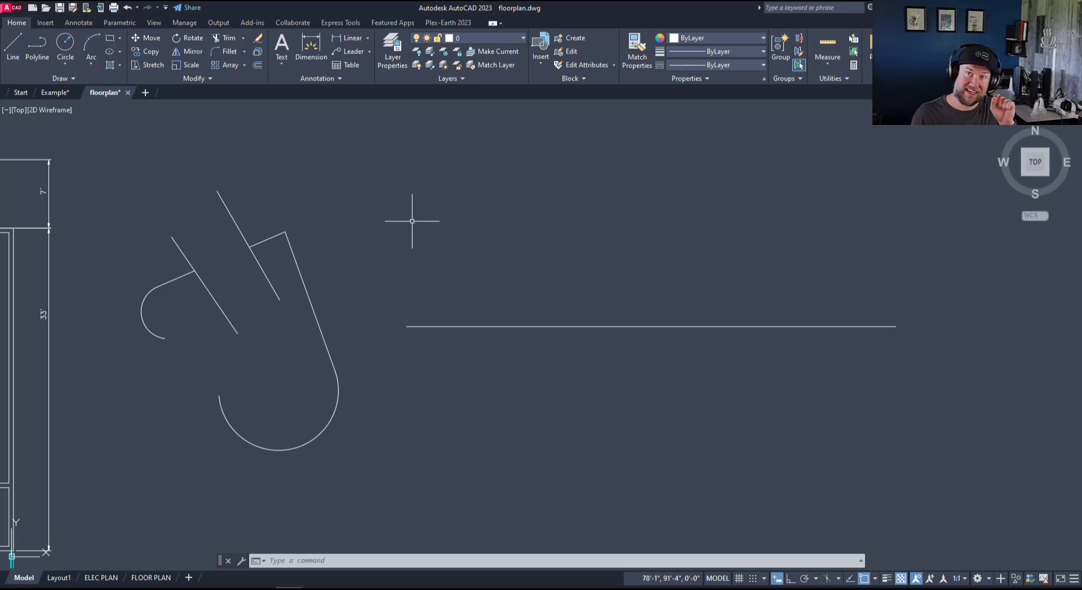
mouse_move(438, 229)
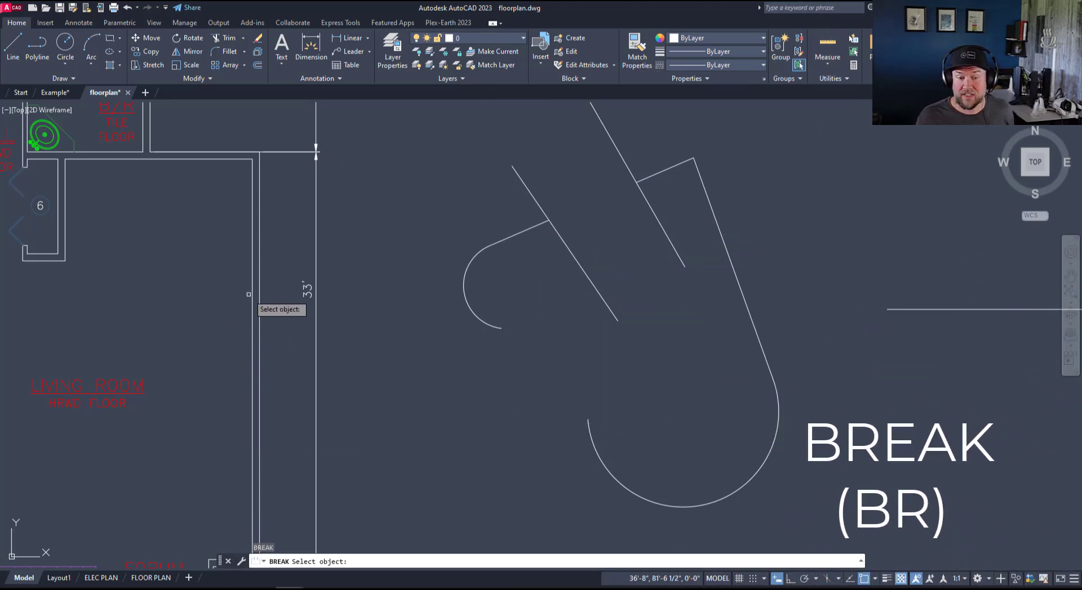
left_click(248, 310)
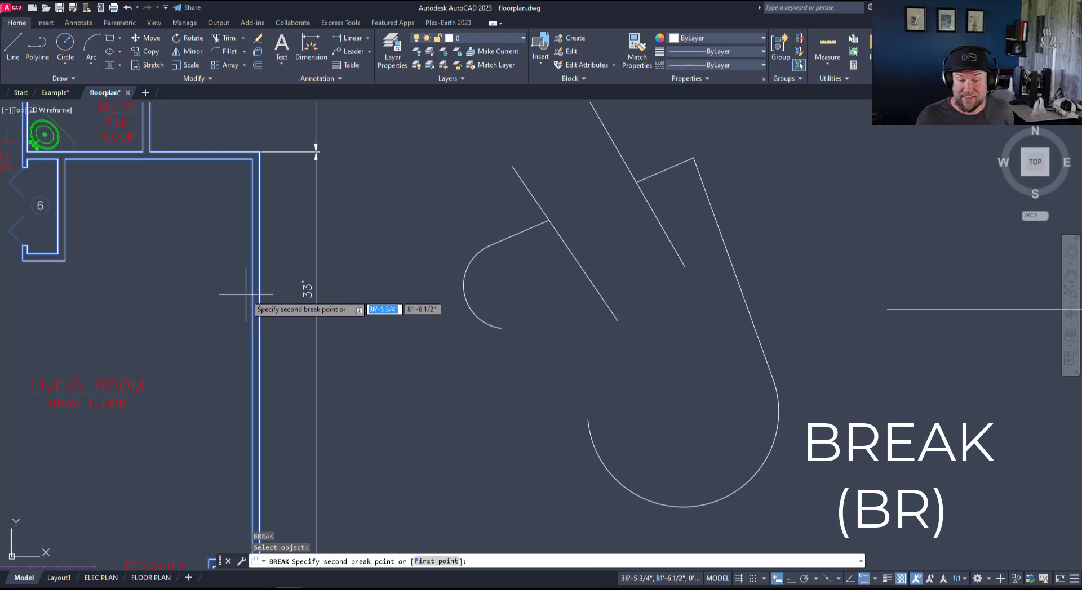
mouse_move(254, 361)
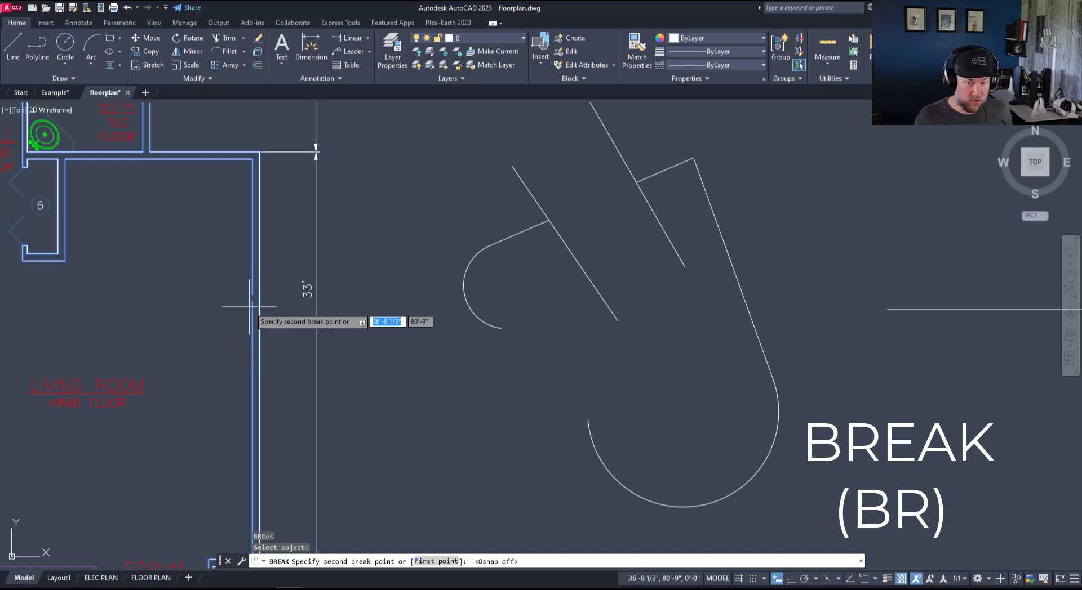
mouse_move(238, 392)
type("b")
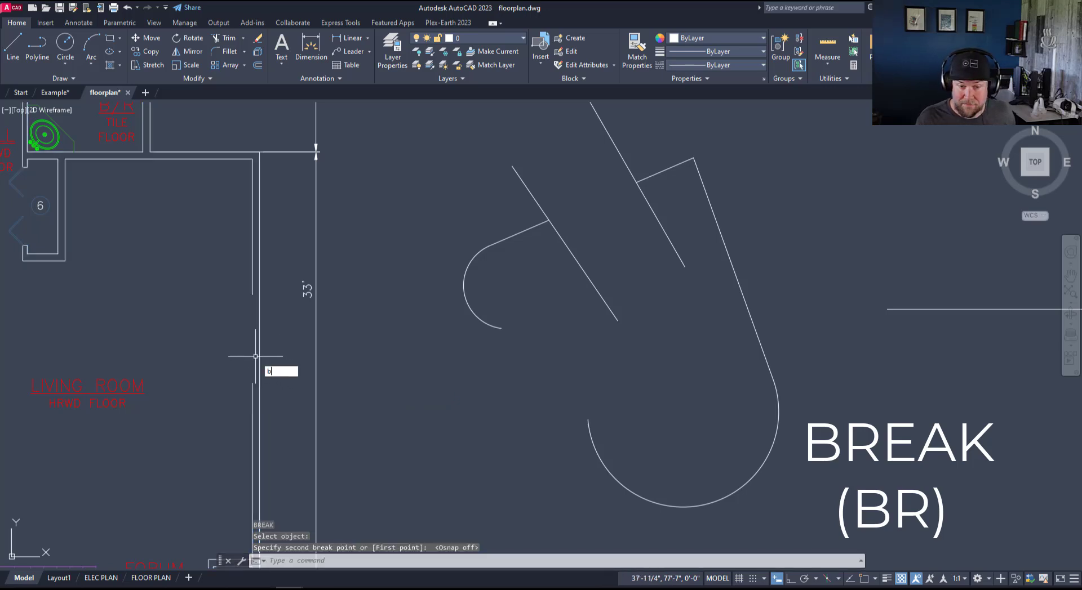
left_click(255, 338)
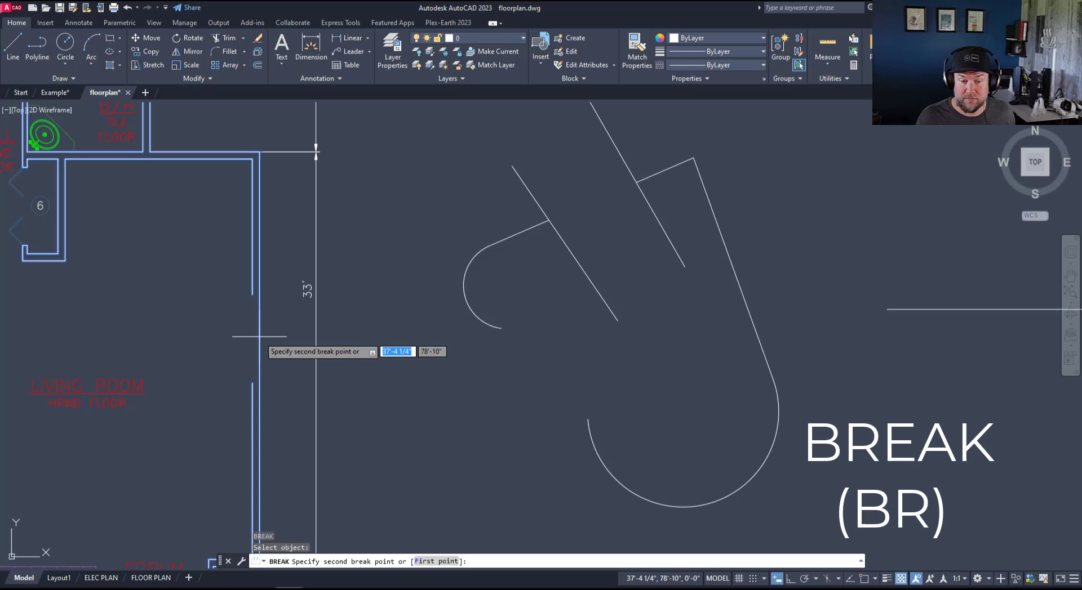
type("f")
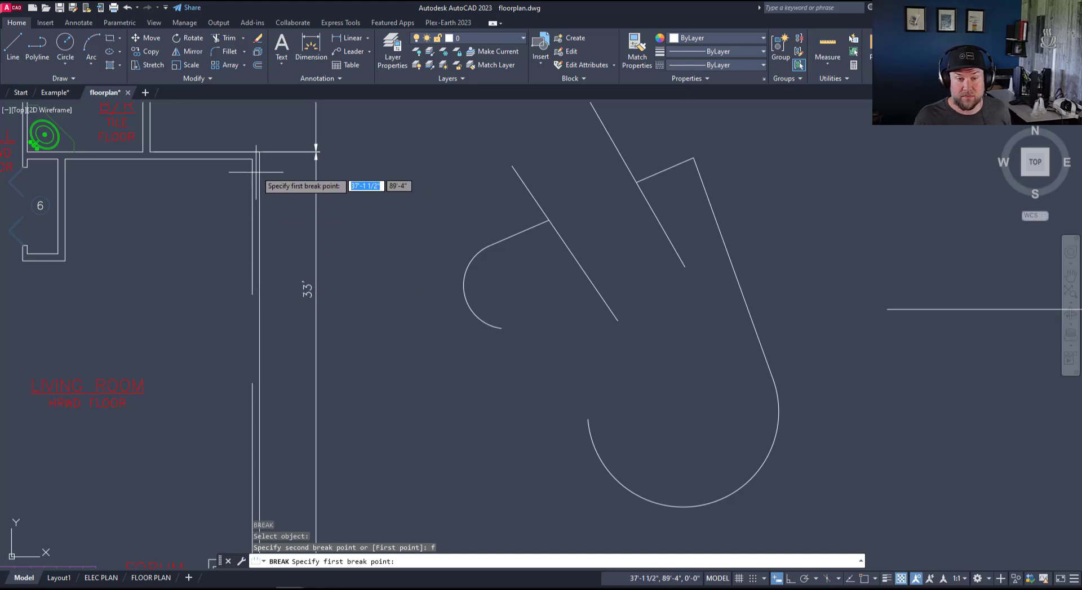
left_click(255, 152)
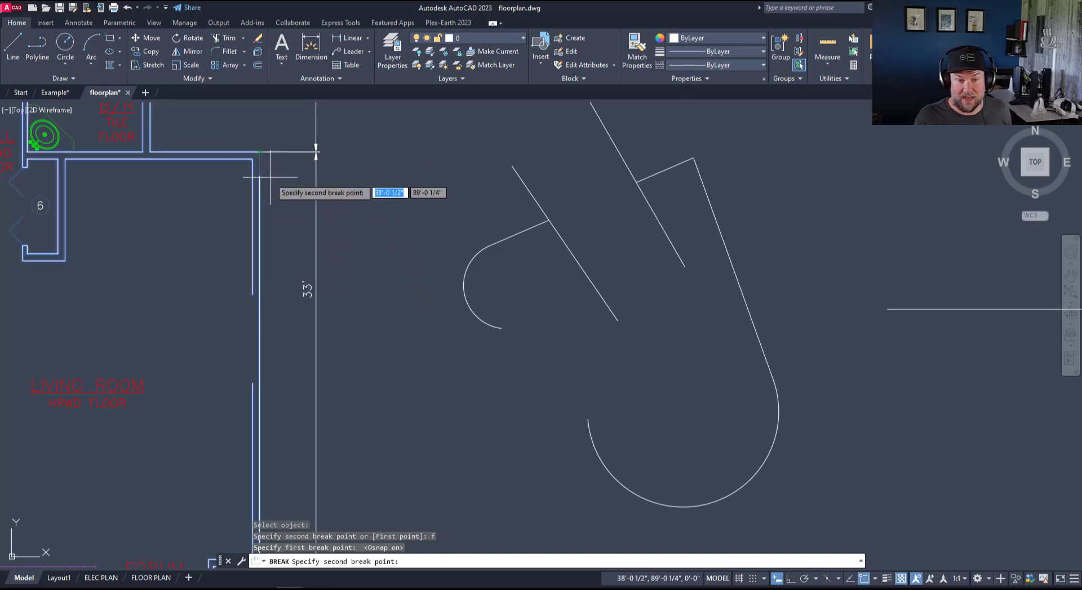
mouse_move(270, 207)
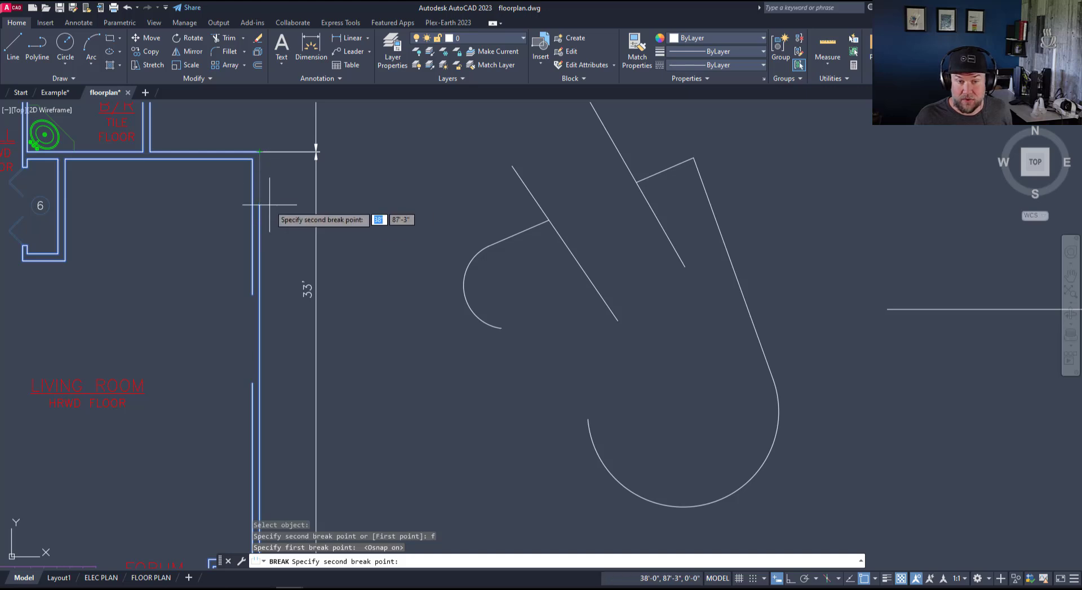
mouse_move(281, 475)
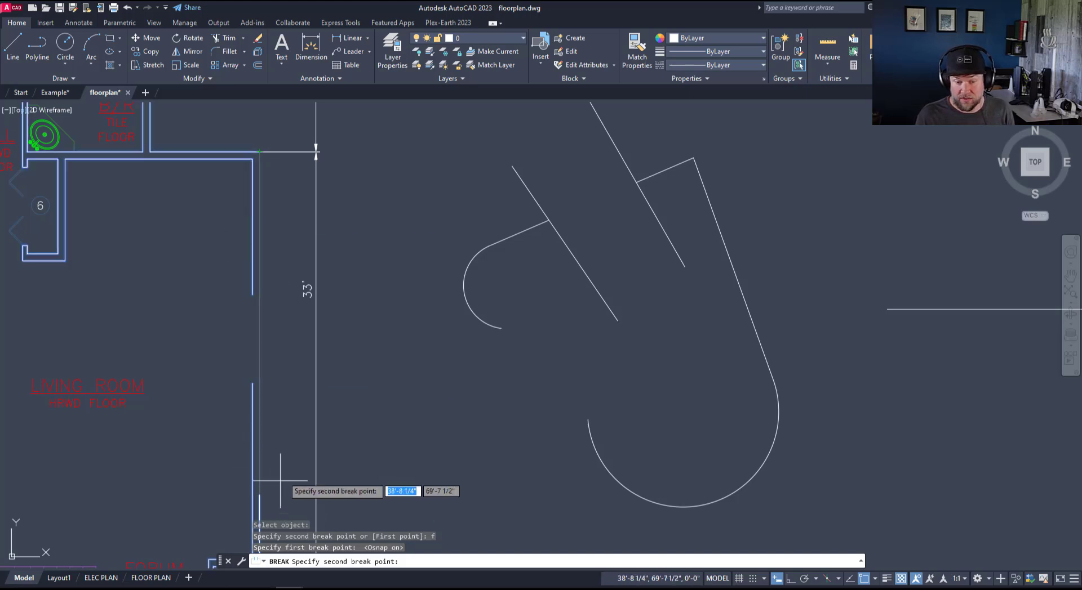
mouse_move(293, 458)
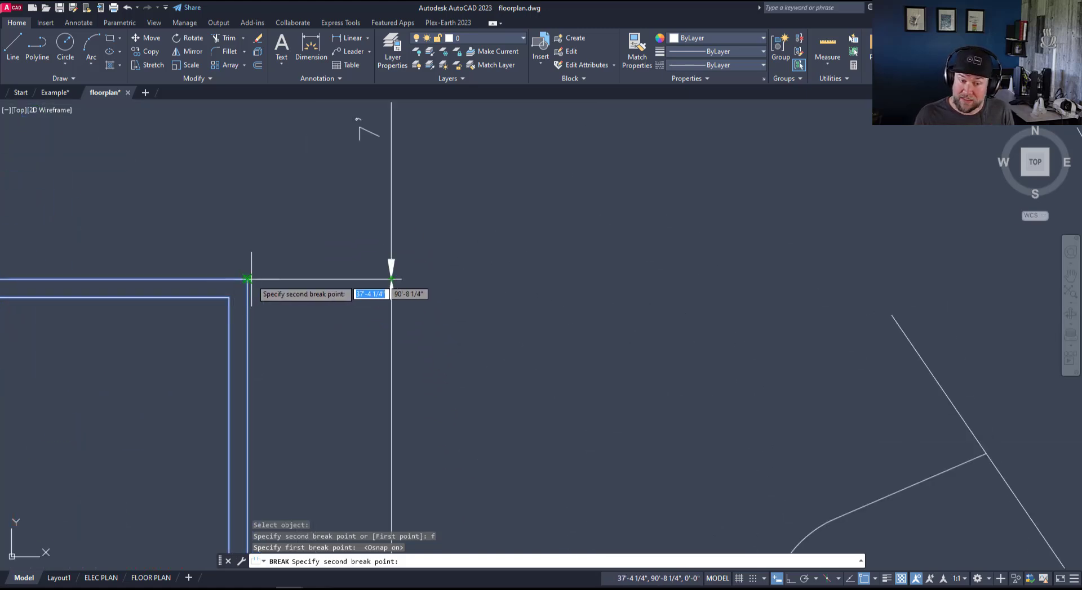
key("Escape")
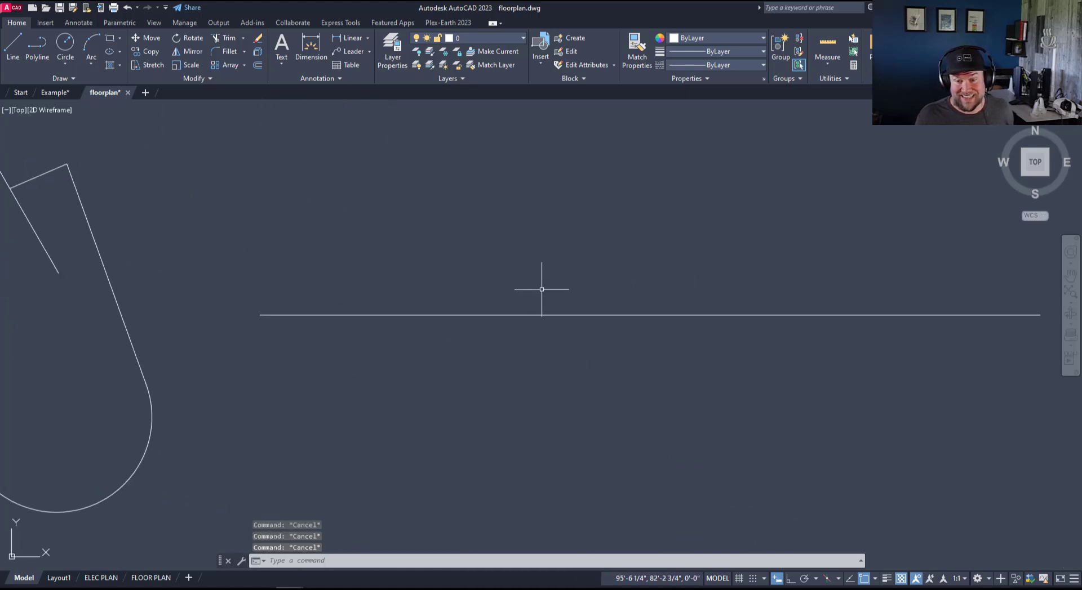
- Break the horizontal line with BR at a point near its middle and check the two pieces
type("br")
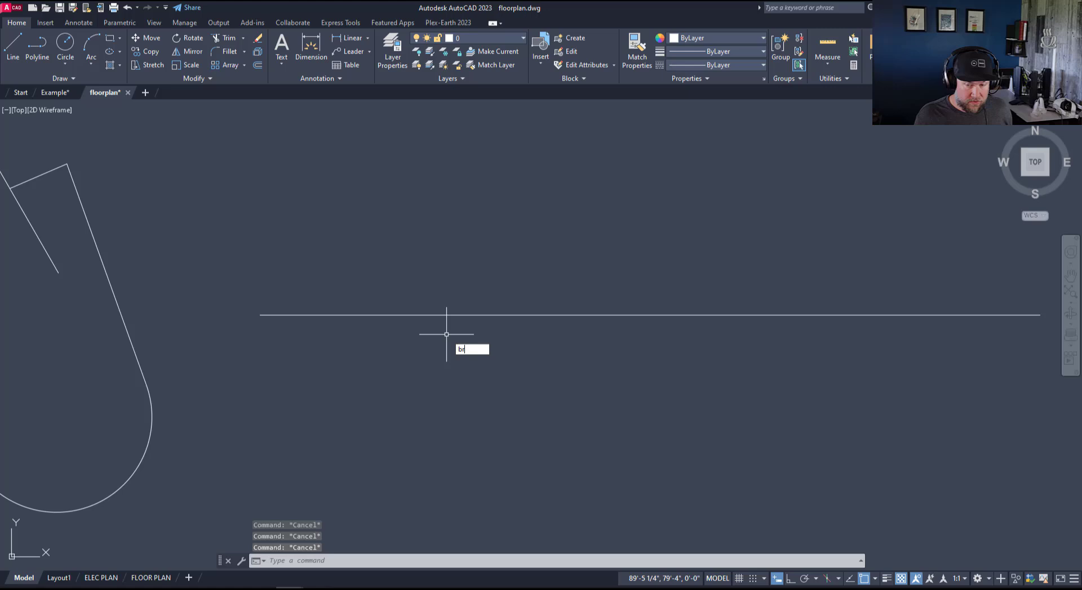
key("Return")
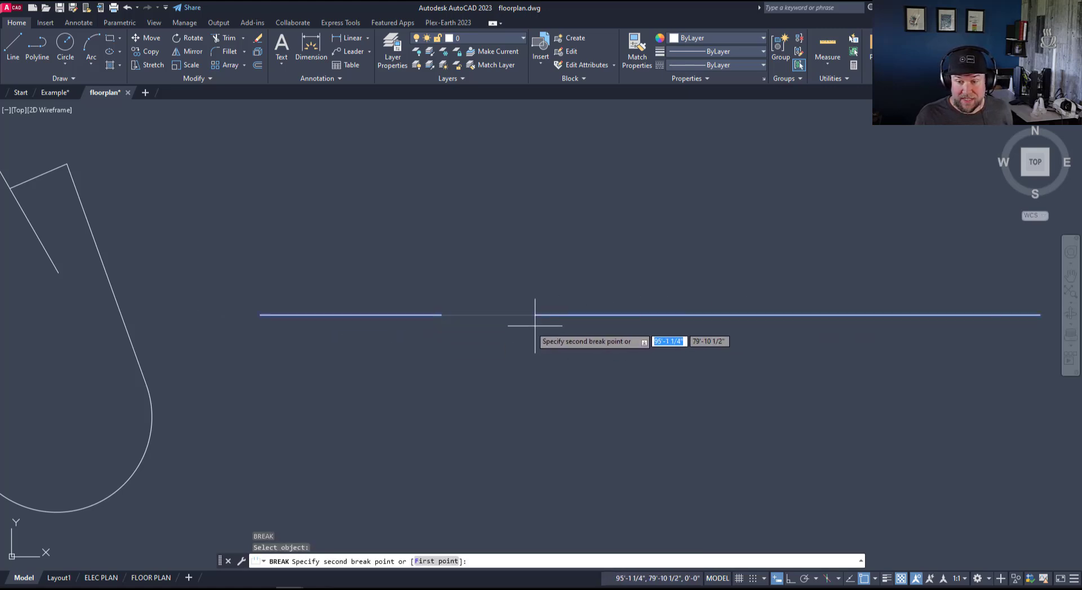
mouse_move(590, 318)
type("f")
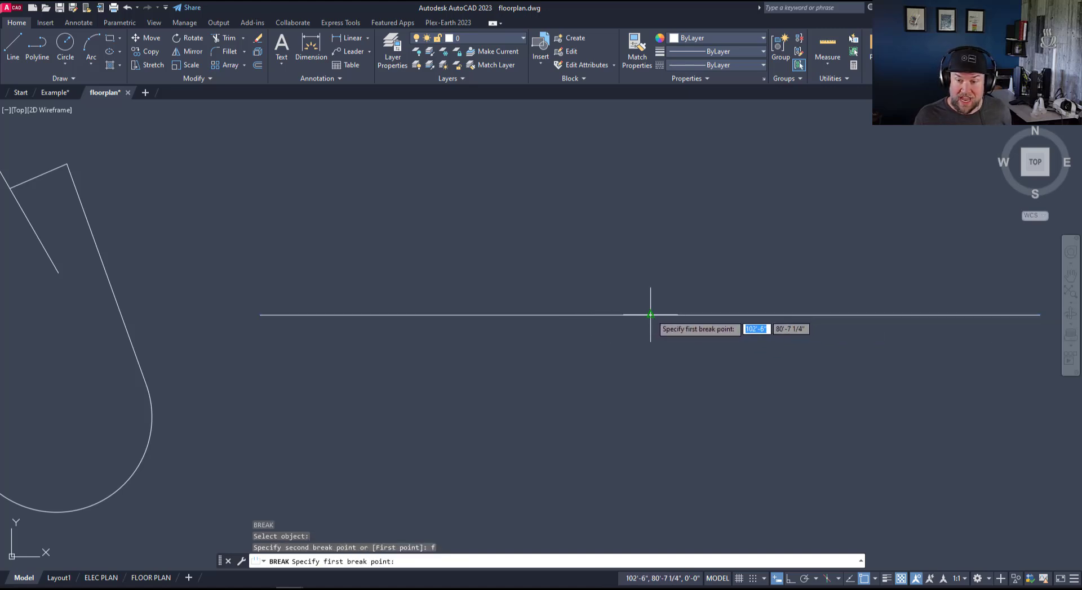
left_click(649, 315)
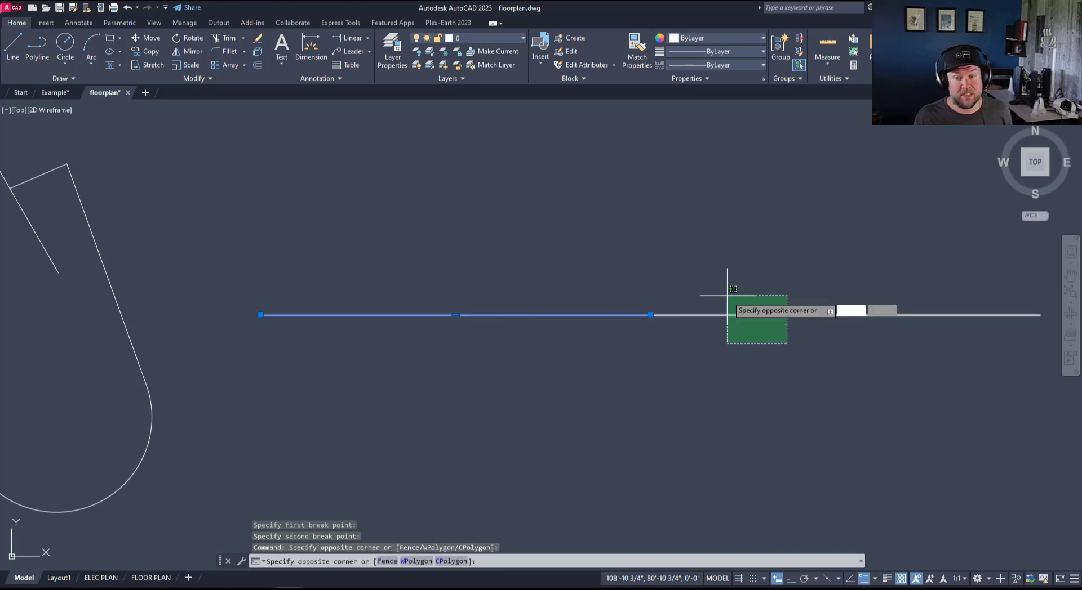
left_click(672, 311)
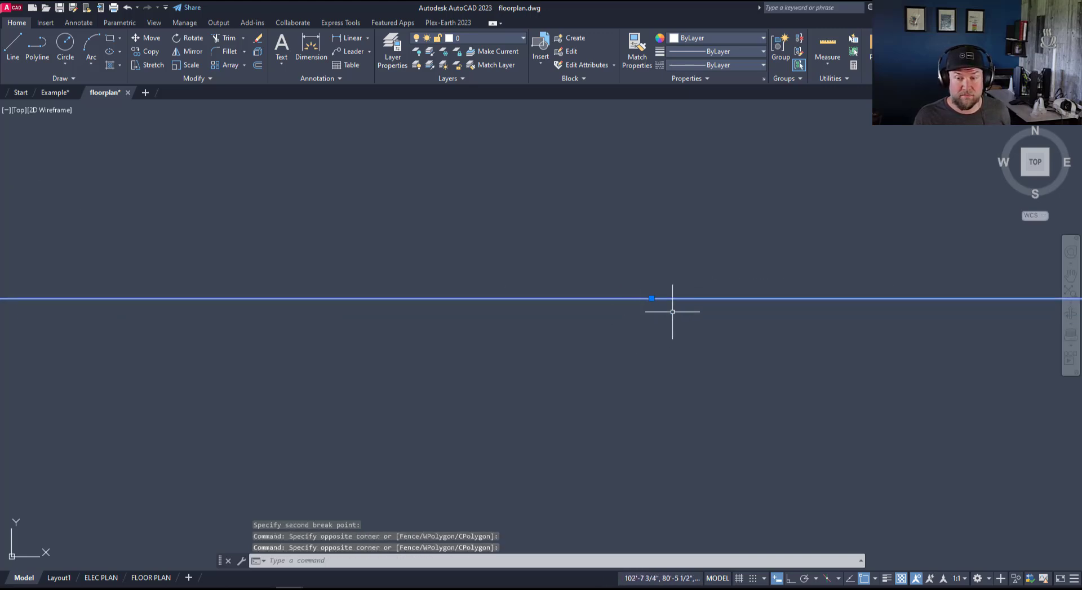
mouse_move(658, 302)
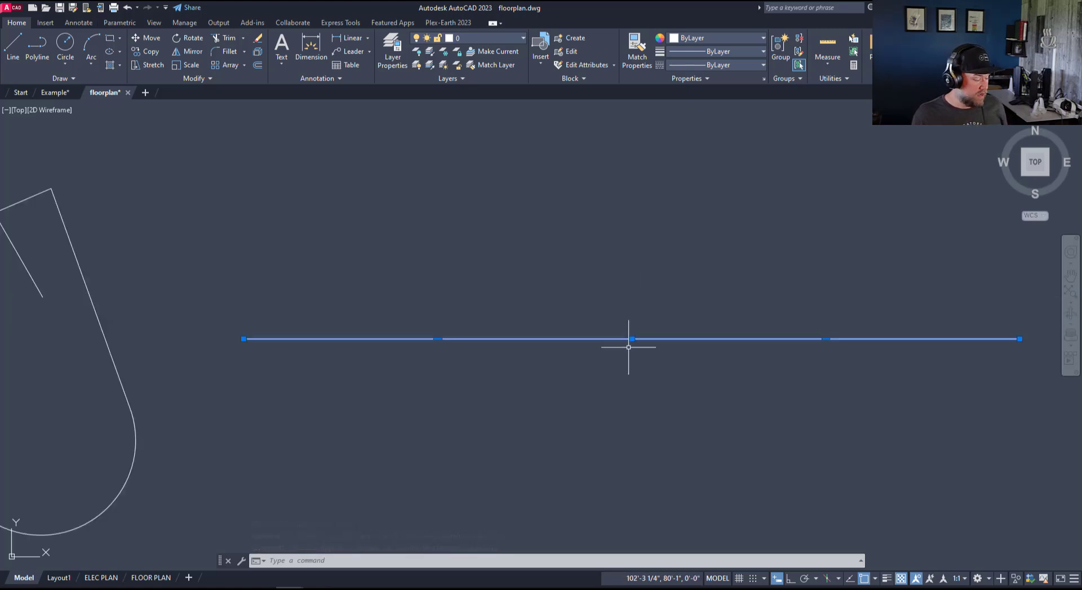
key("Escape")
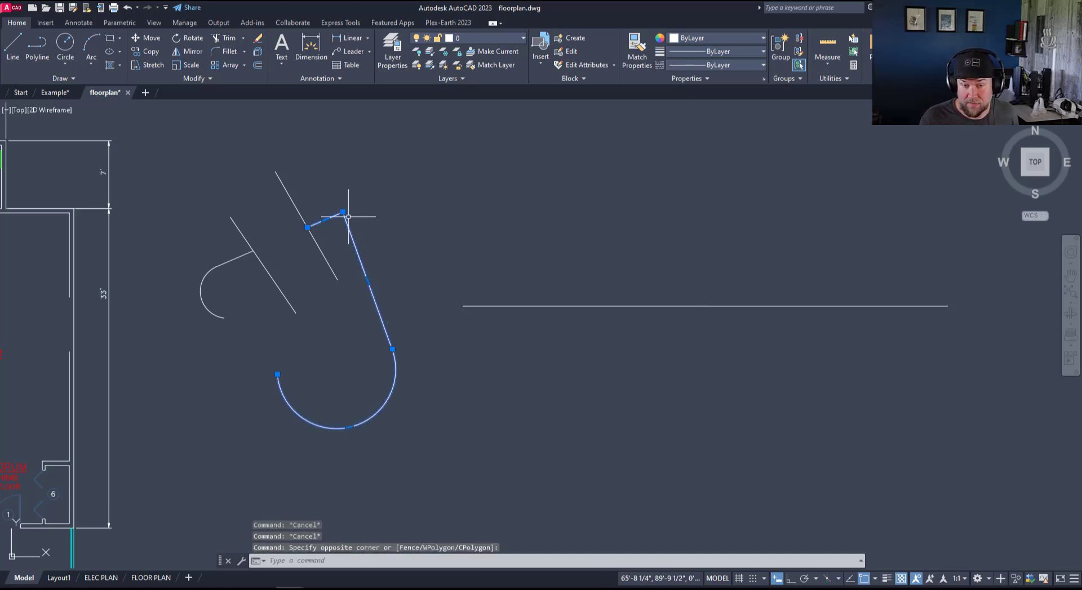
mouse_move(383, 406)
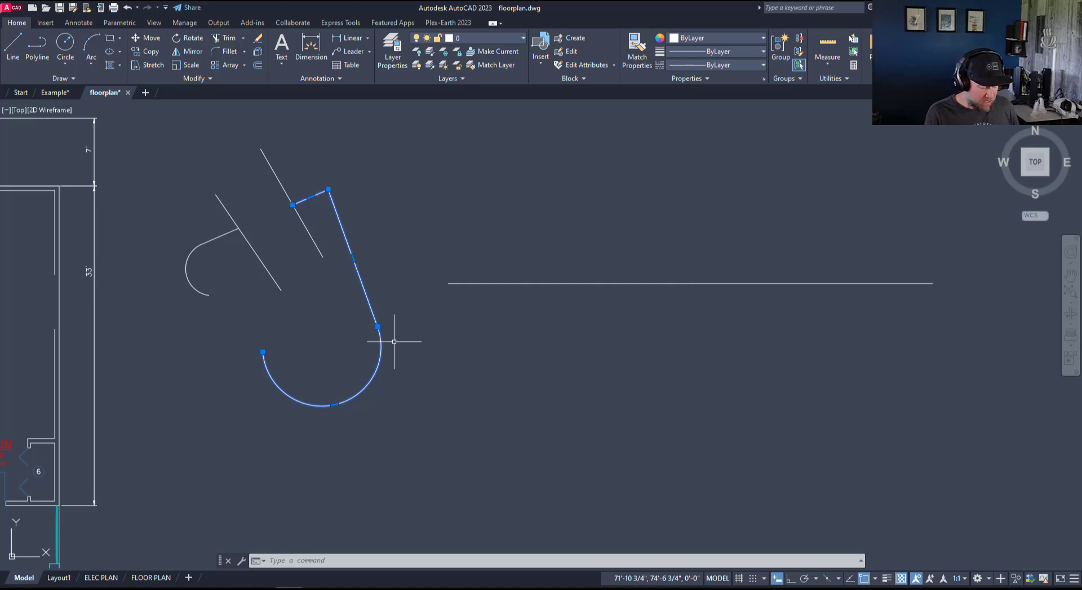
type("wzp")
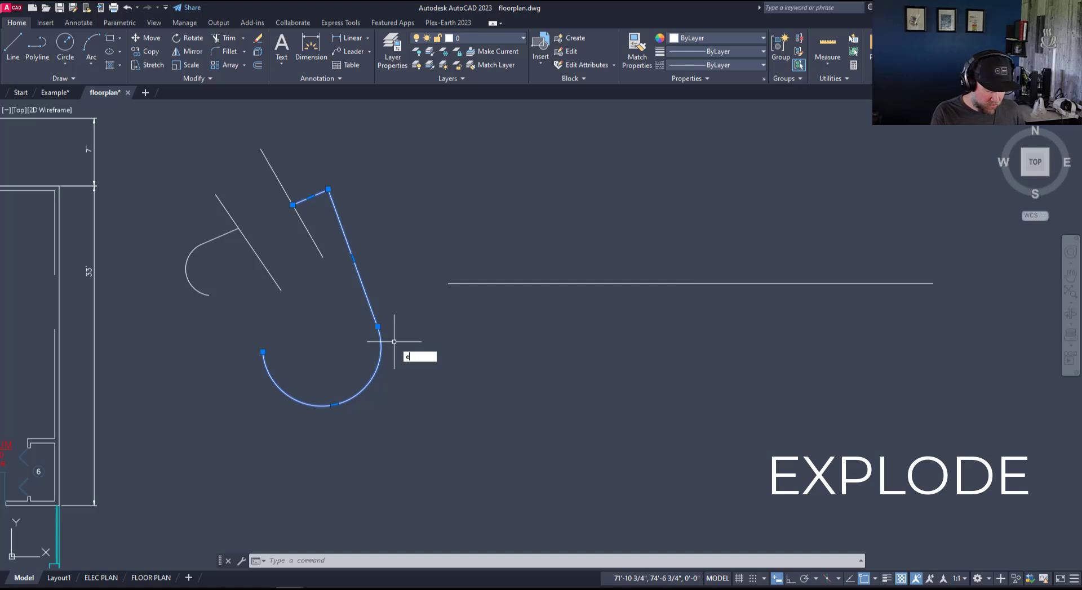
- Explode the hook-shaped outline, then join its arc and two lines back into one polyline
type("XPLODE")
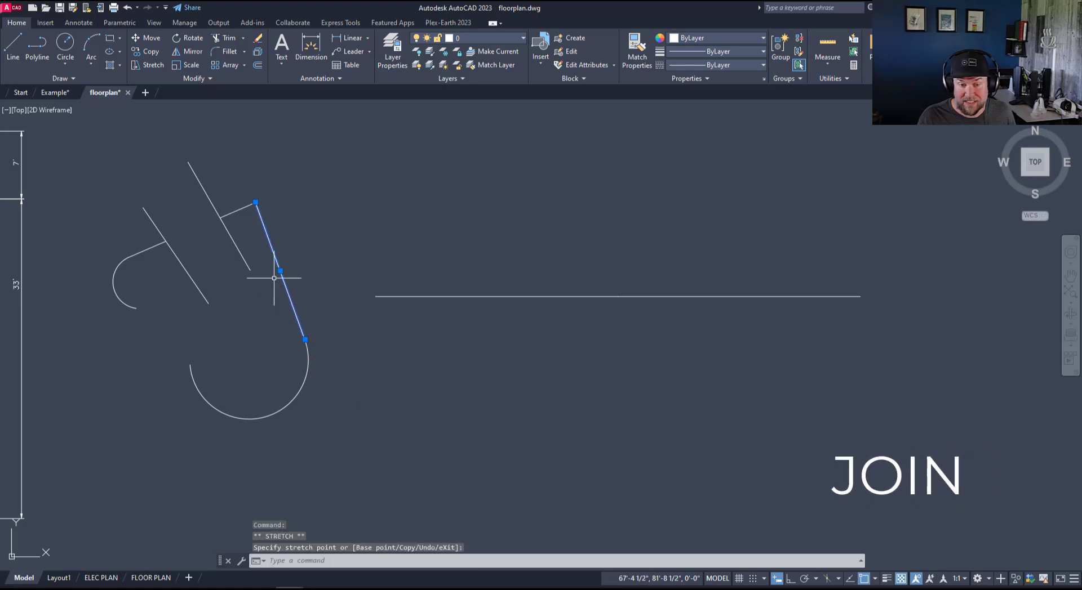
left_click(256, 224)
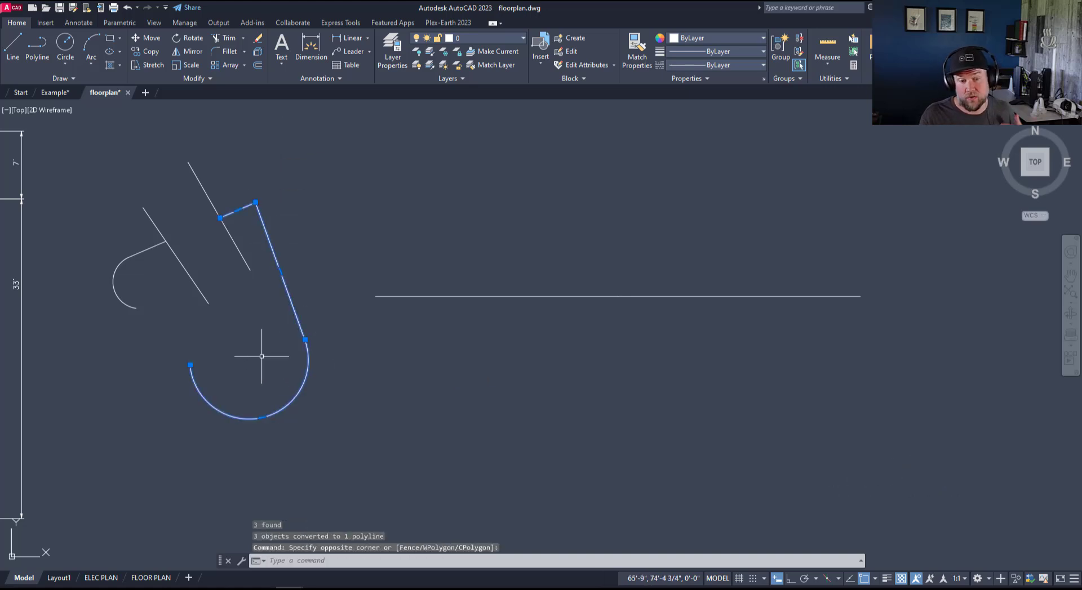
key("Escape")
type("jo")
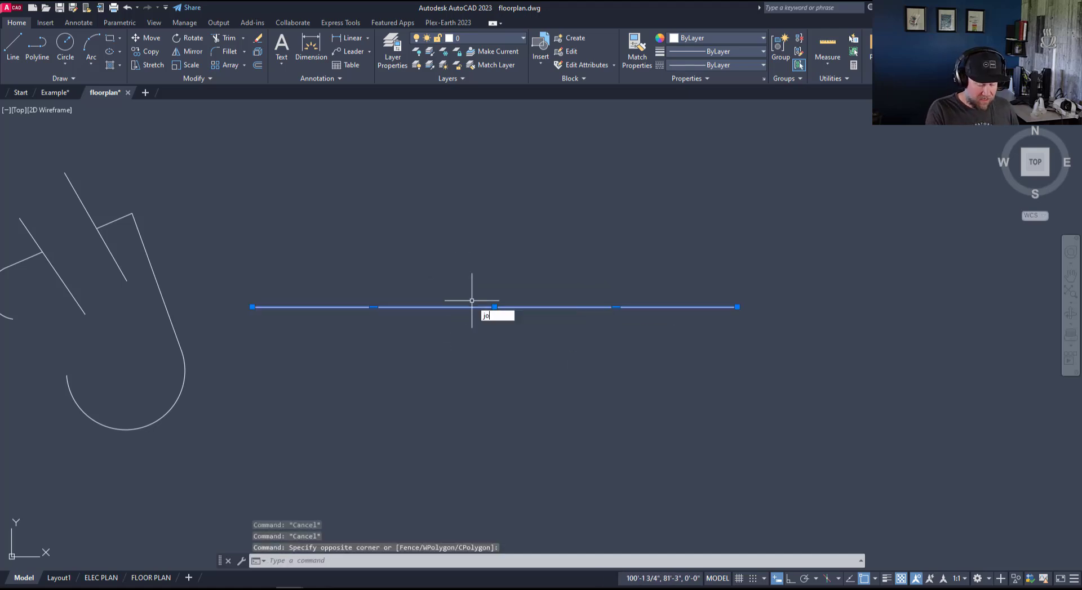
- Join the two halves of the horizontal line and remove the vertex where it was split
key("Return")
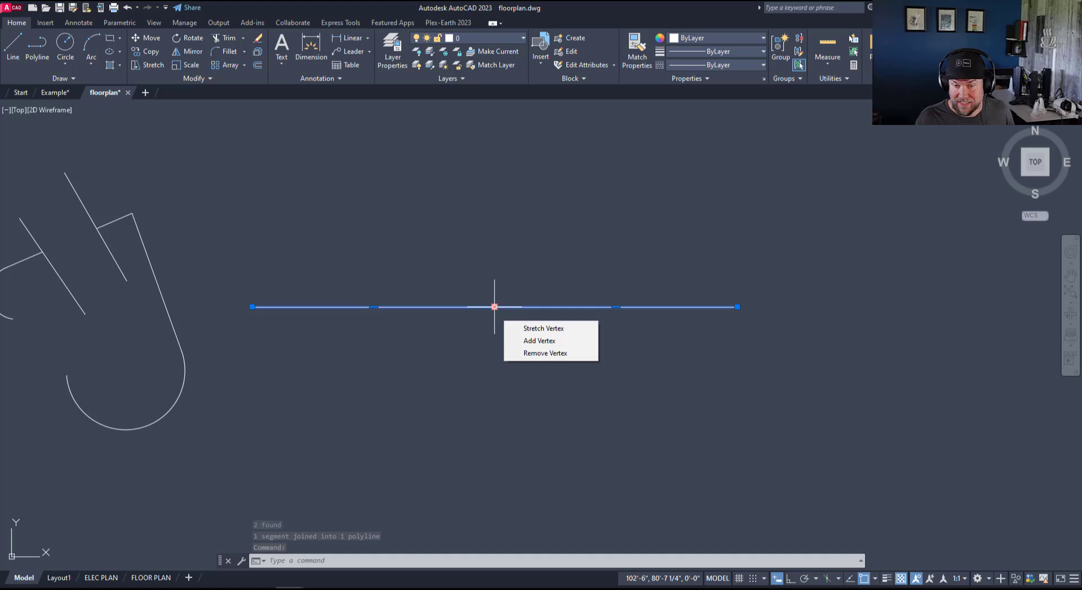
left_click(544, 353)
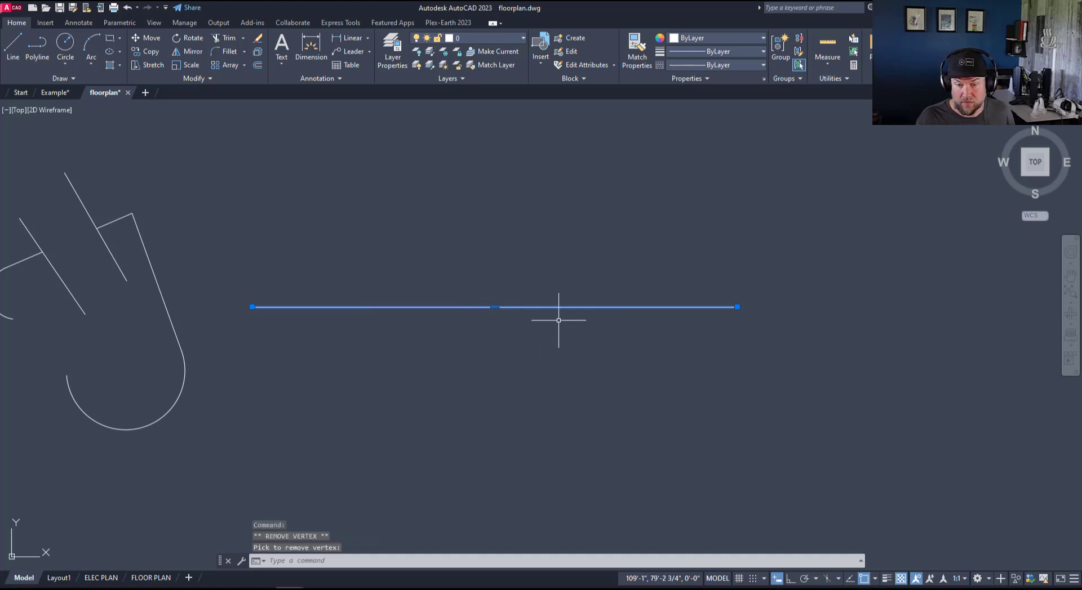
mouse_move(438, 328)
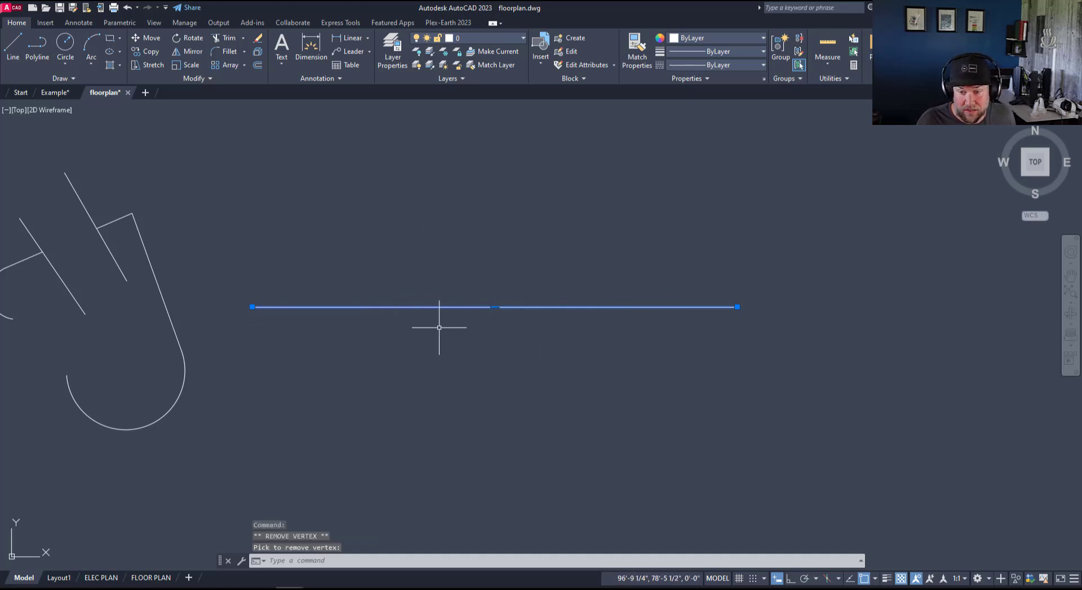
key("Escape")
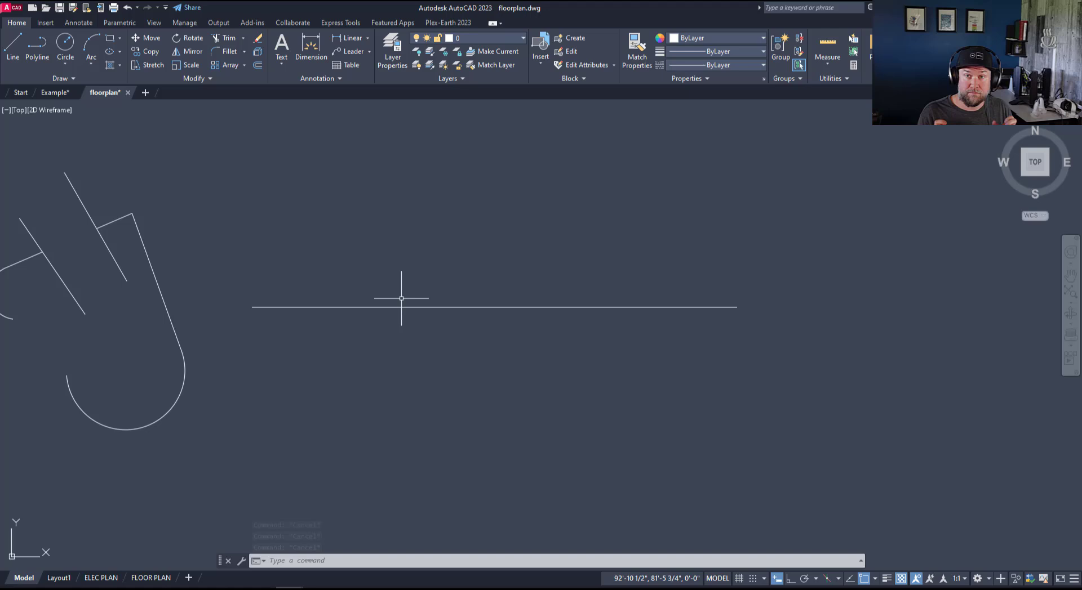
mouse_move(570, 315)
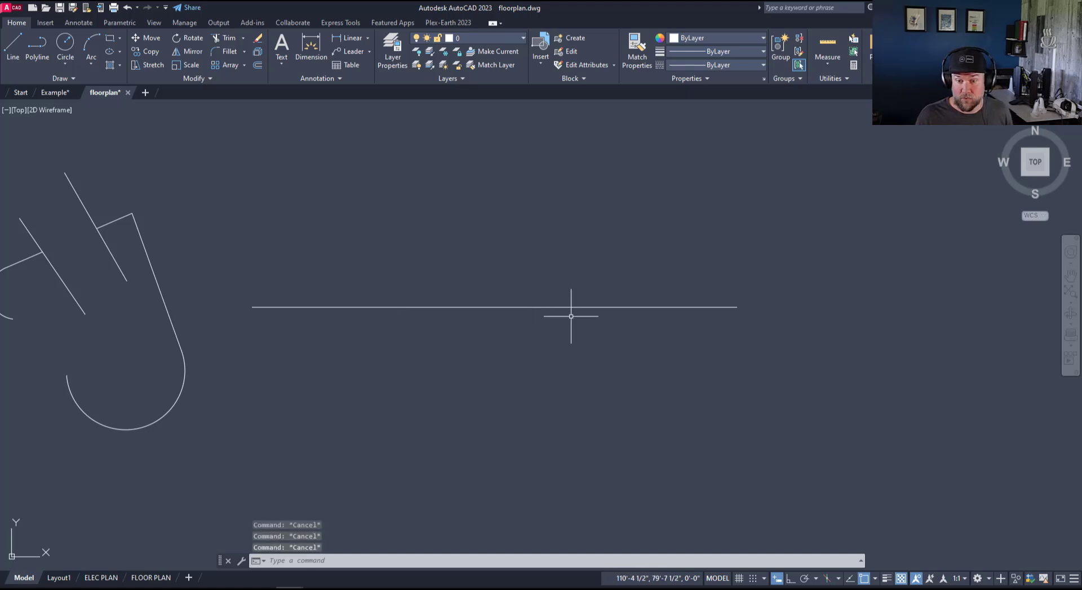
mouse_move(678, 303)
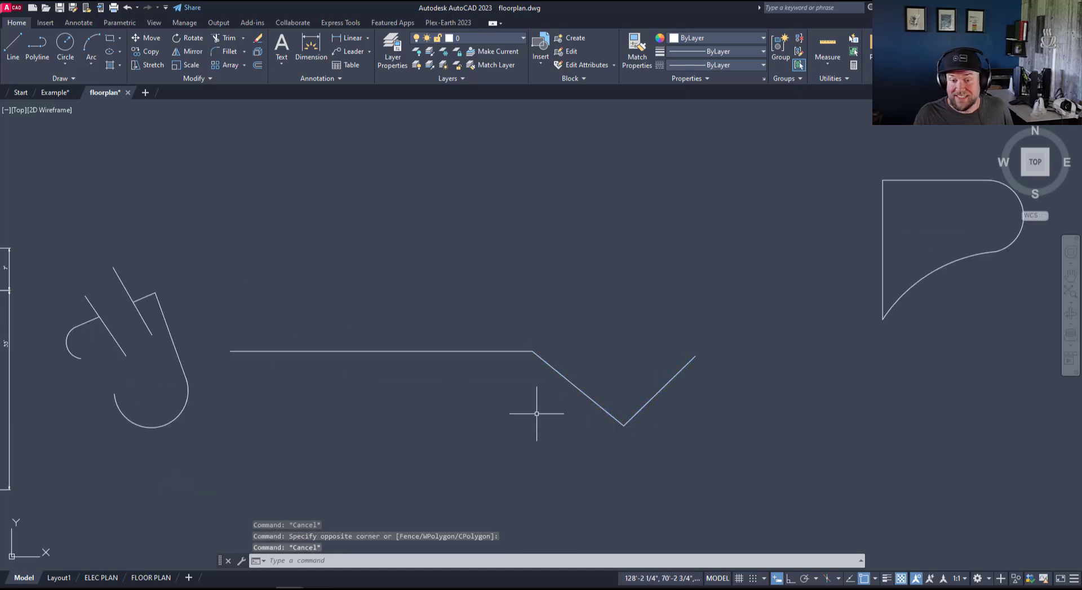
mouse_move(521, 398)
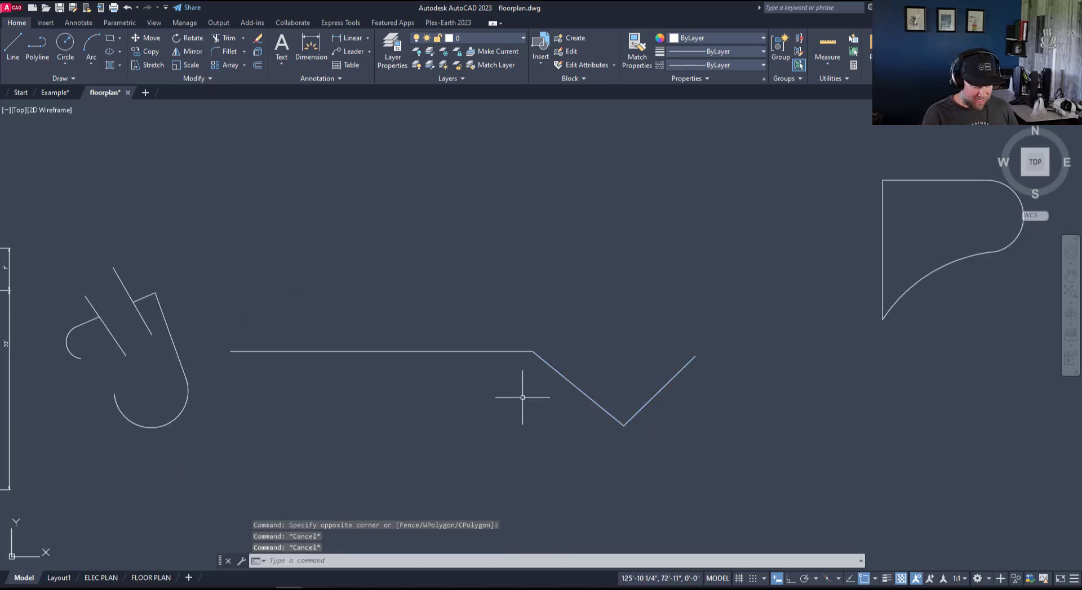
type("divide")
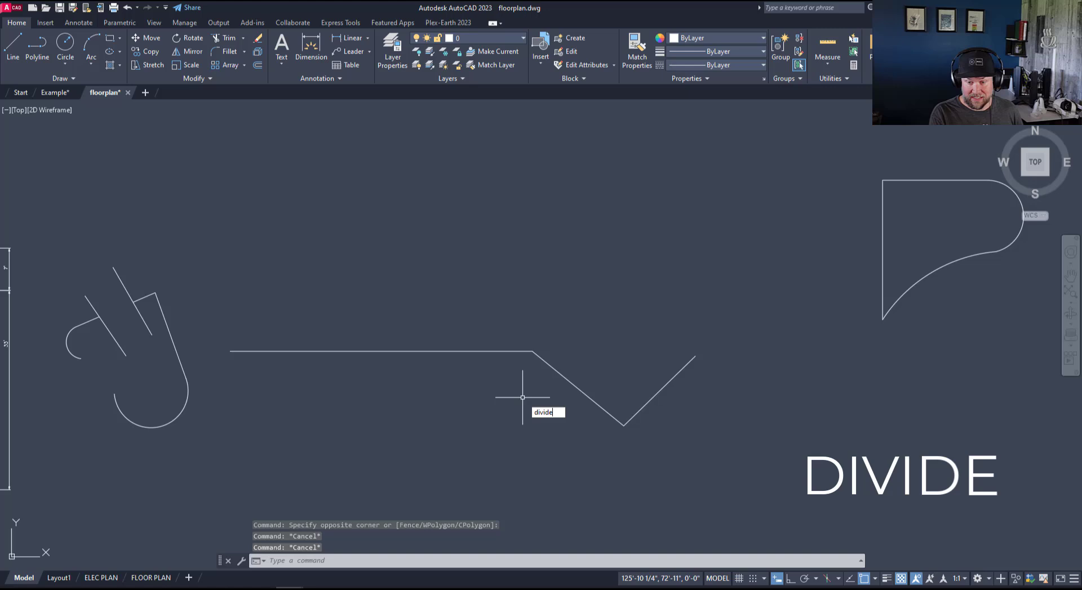
key("Return")
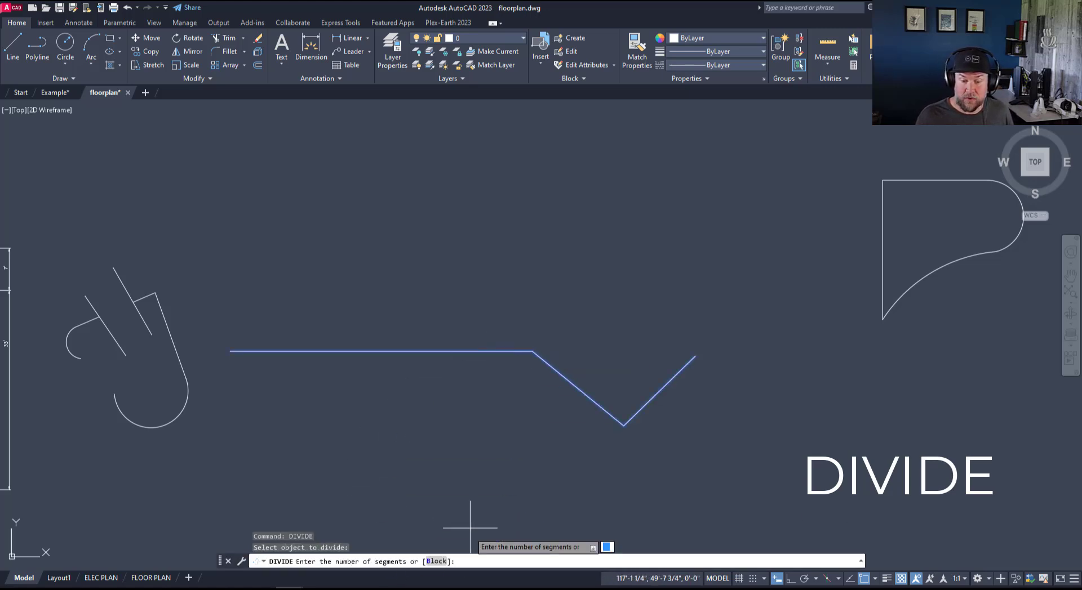
mouse_move(440, 420)
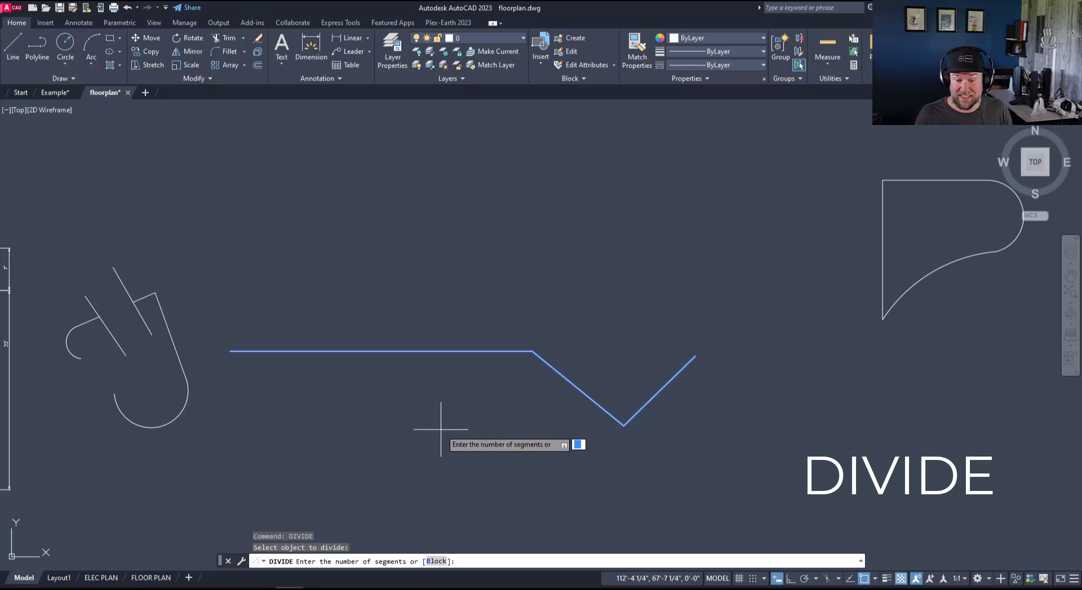
type("5")
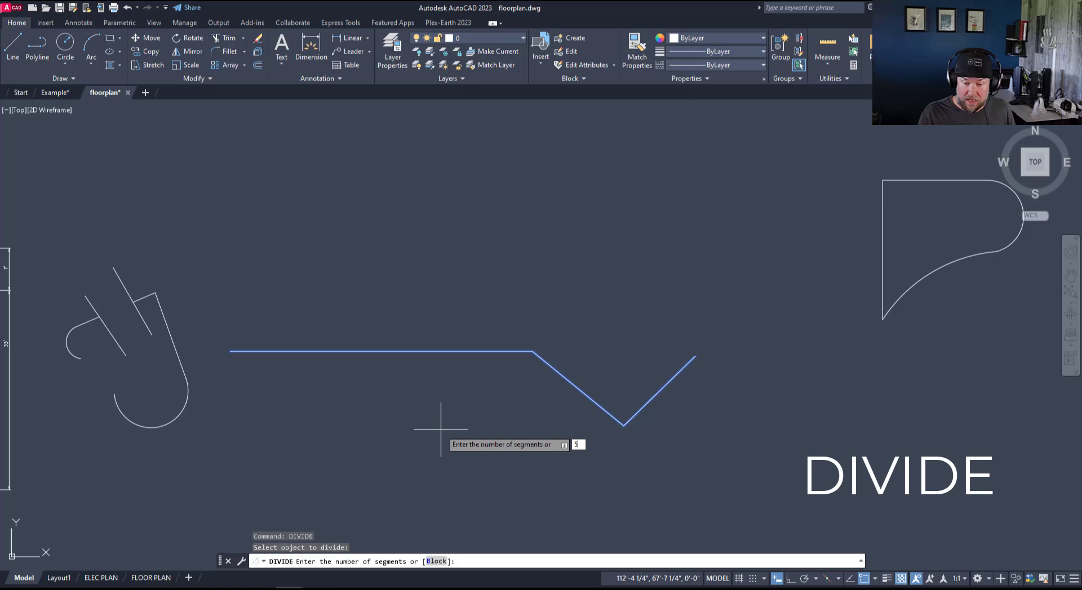
key("Return")
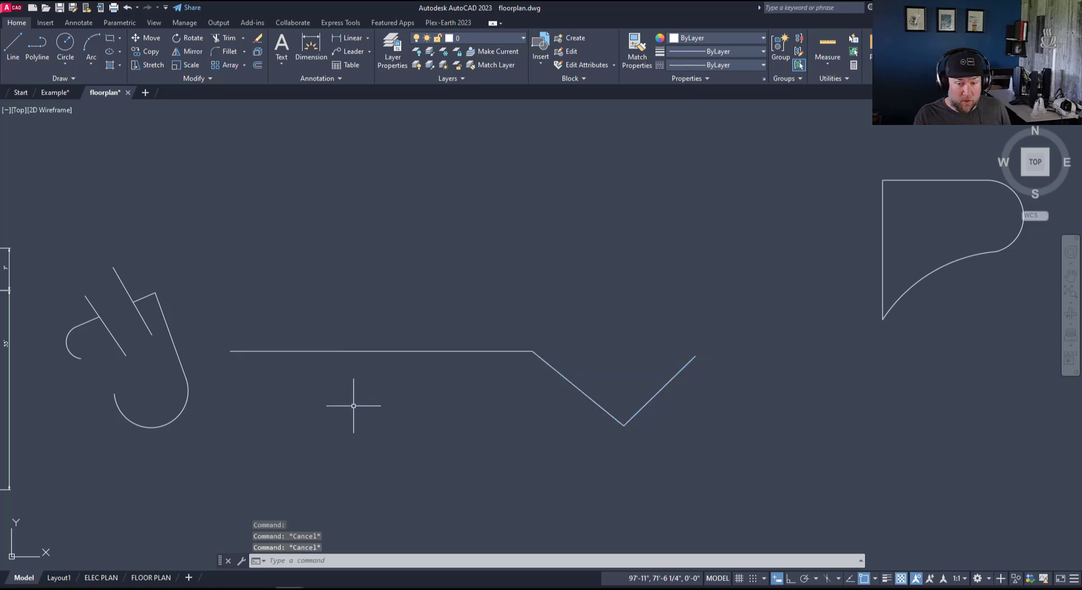
mouse_move(341, 353)
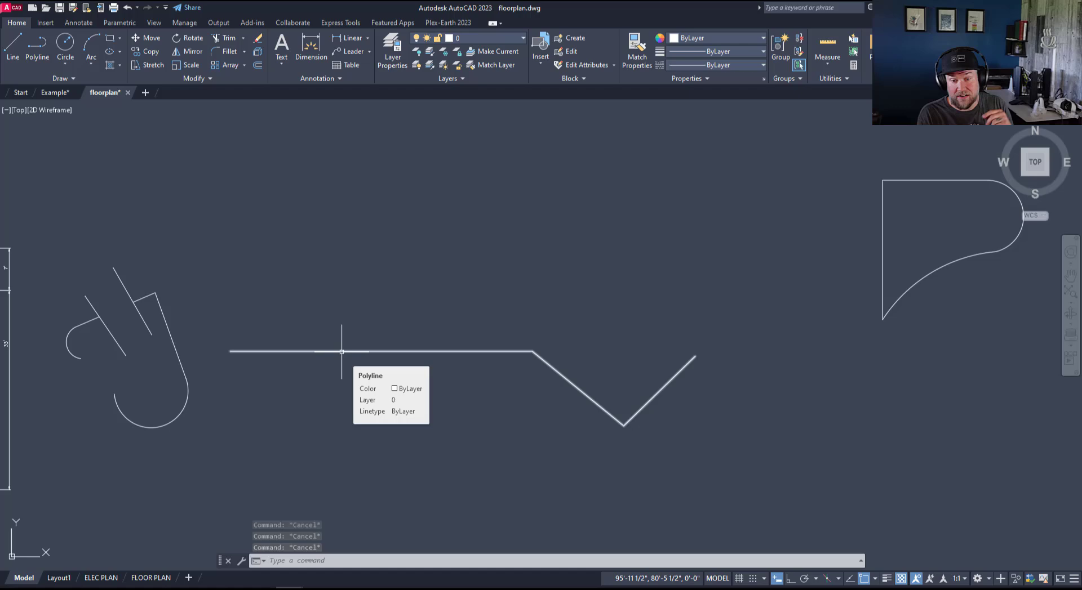
- Run BREAKATPOINT and split the long bent polyline at a vertex on its straight top run
type("brea")
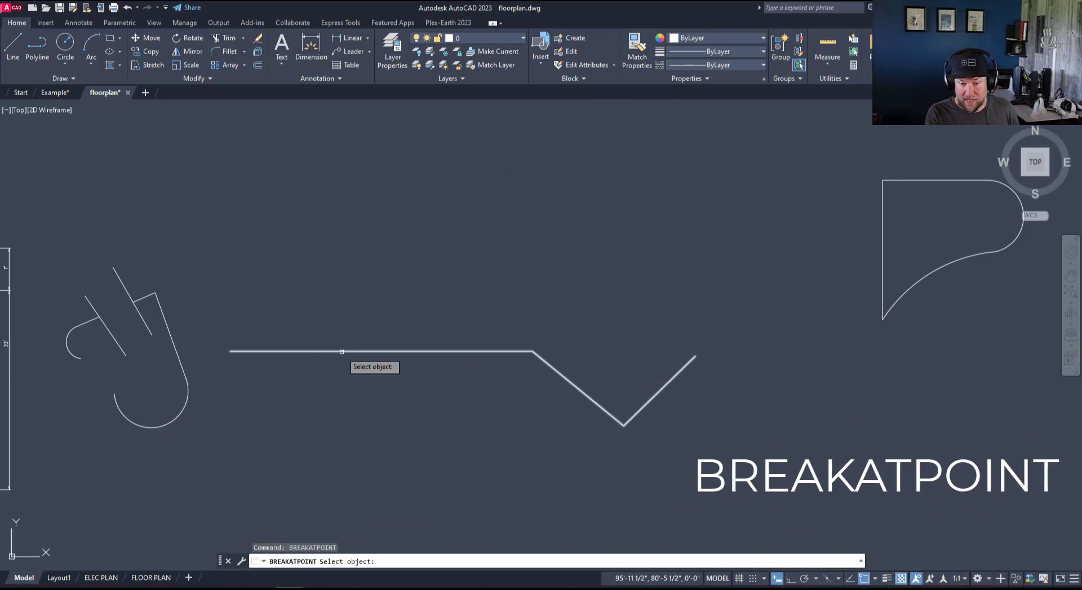
mouse_move(352, 351)
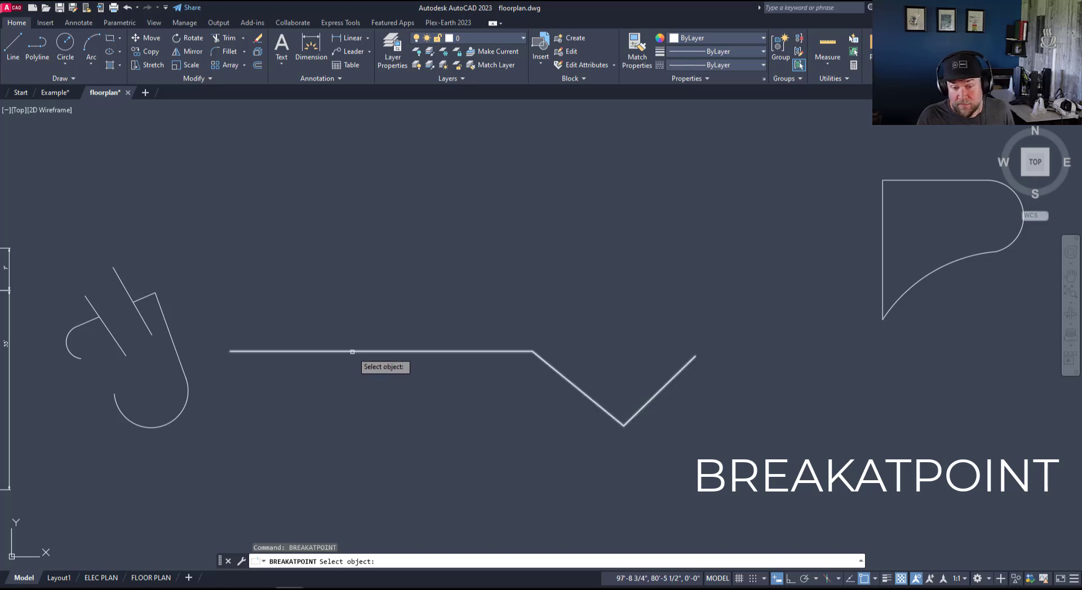
left_click(351, 352)
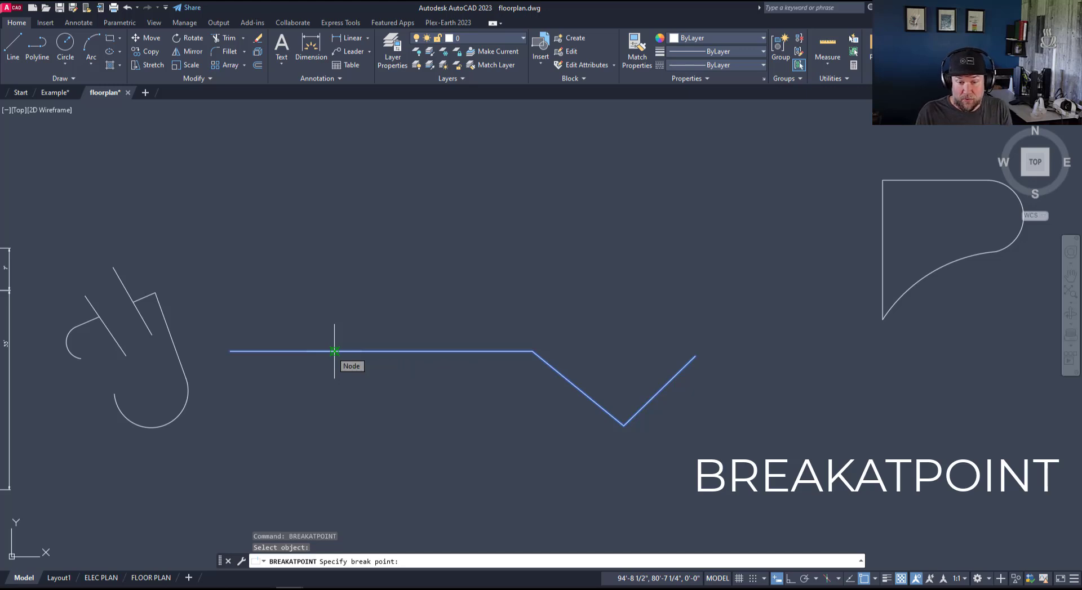
left_click(335, 351)
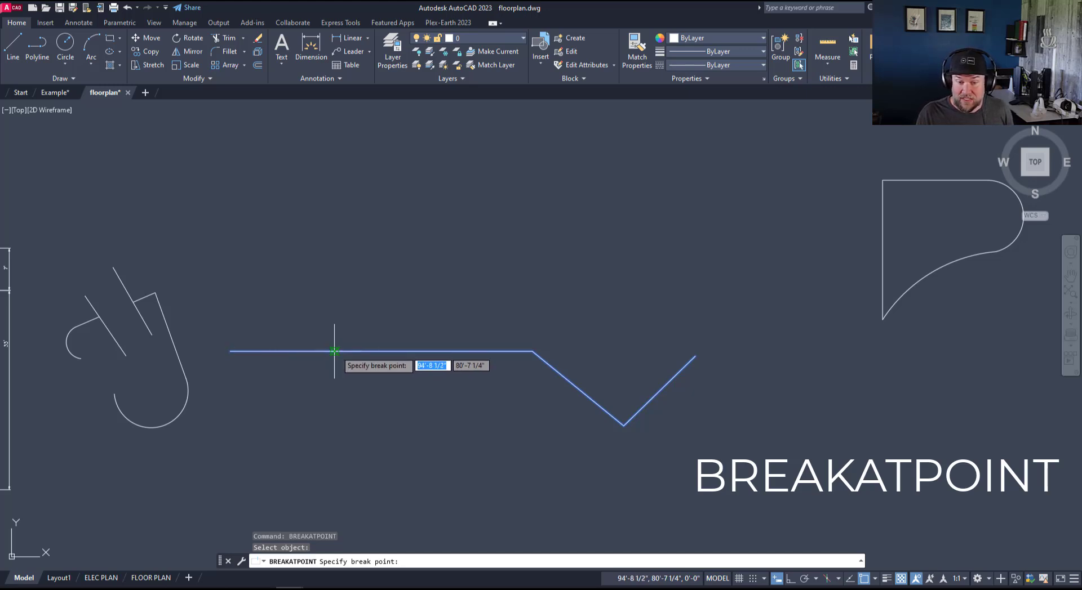
mouse_move(334, 351)
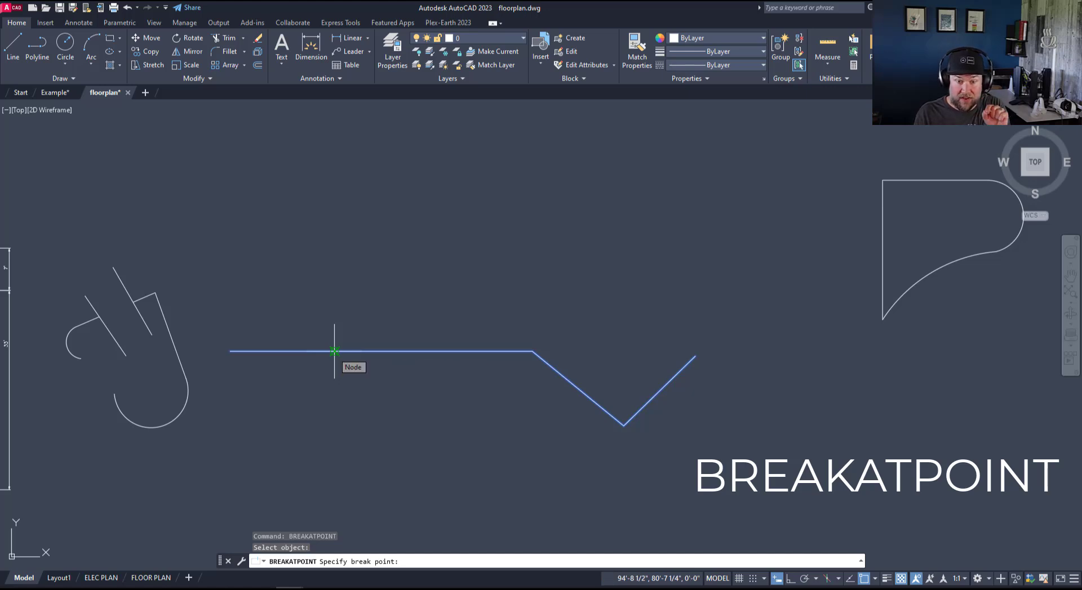
left_click(334, 351)
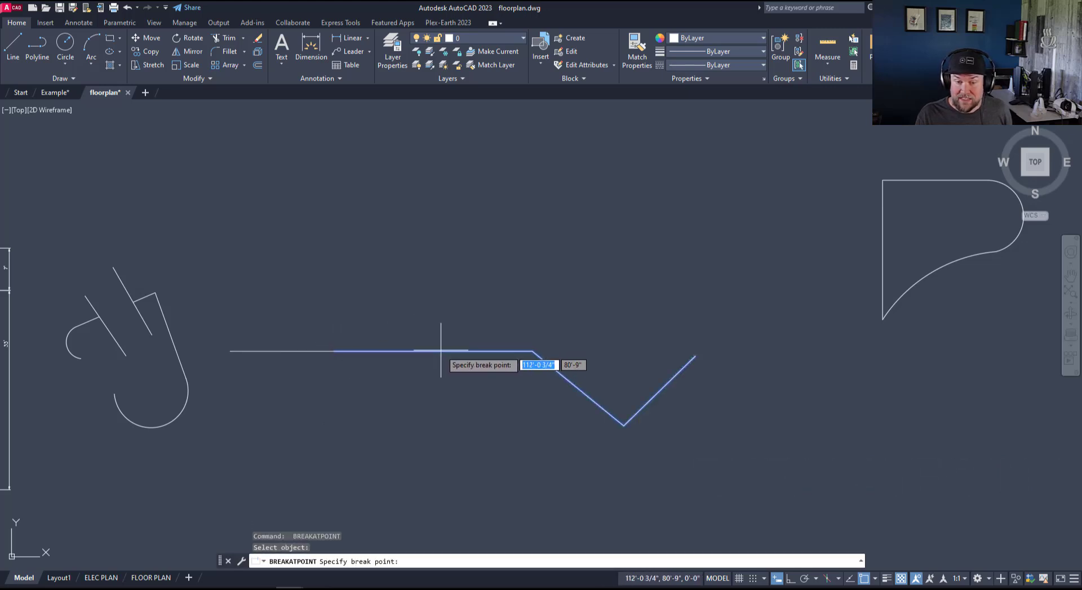
- Split the right piece again farther along and window-select to show the separate pieces
left_click(457, 345)
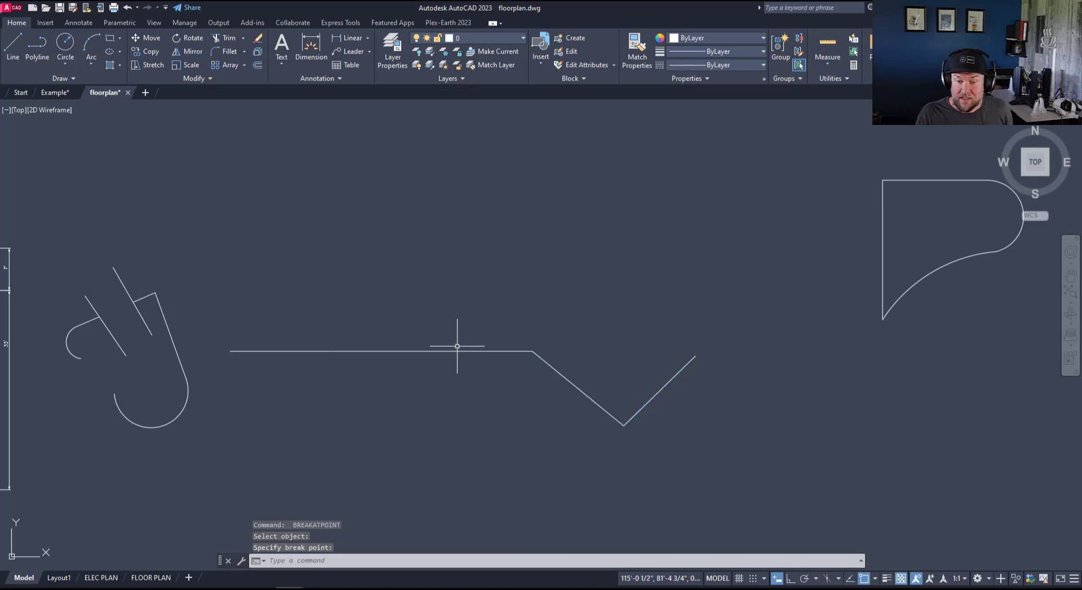
left_click(455, 351)
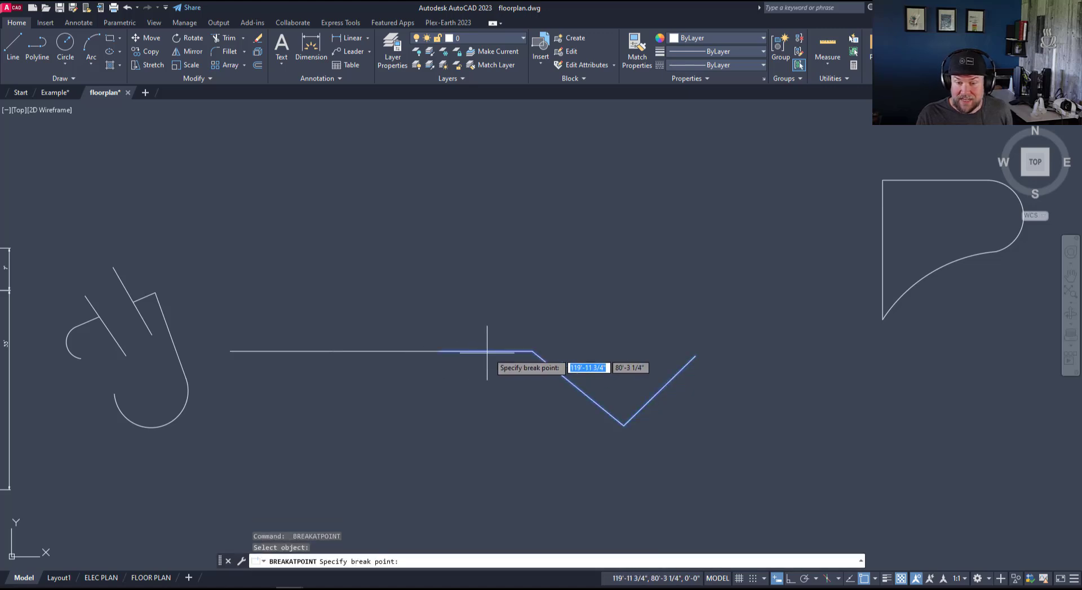
mouse_move(540, 355)
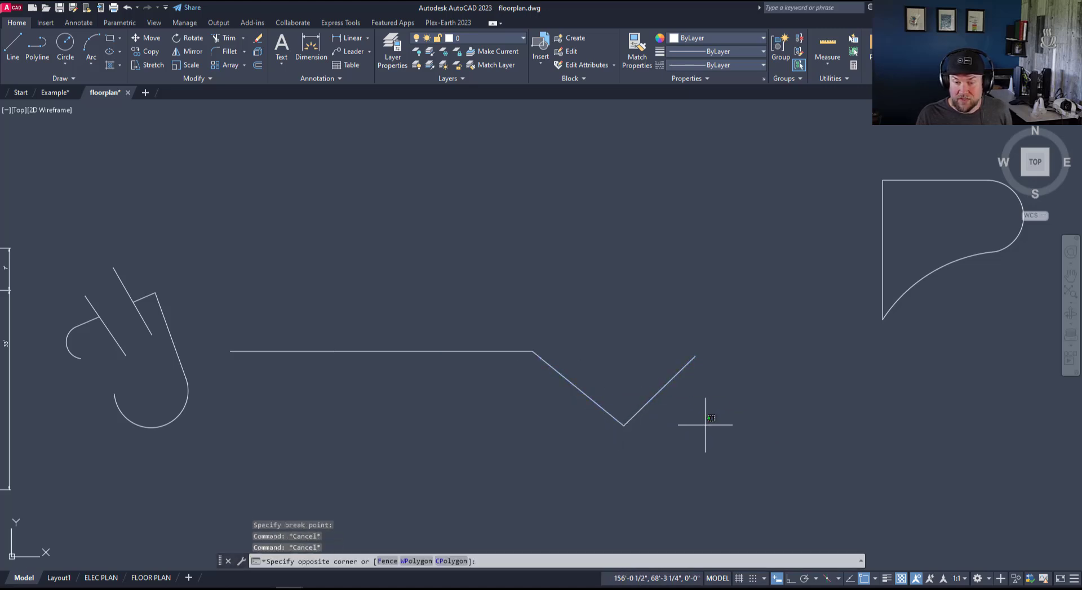
left_click(441, 352)
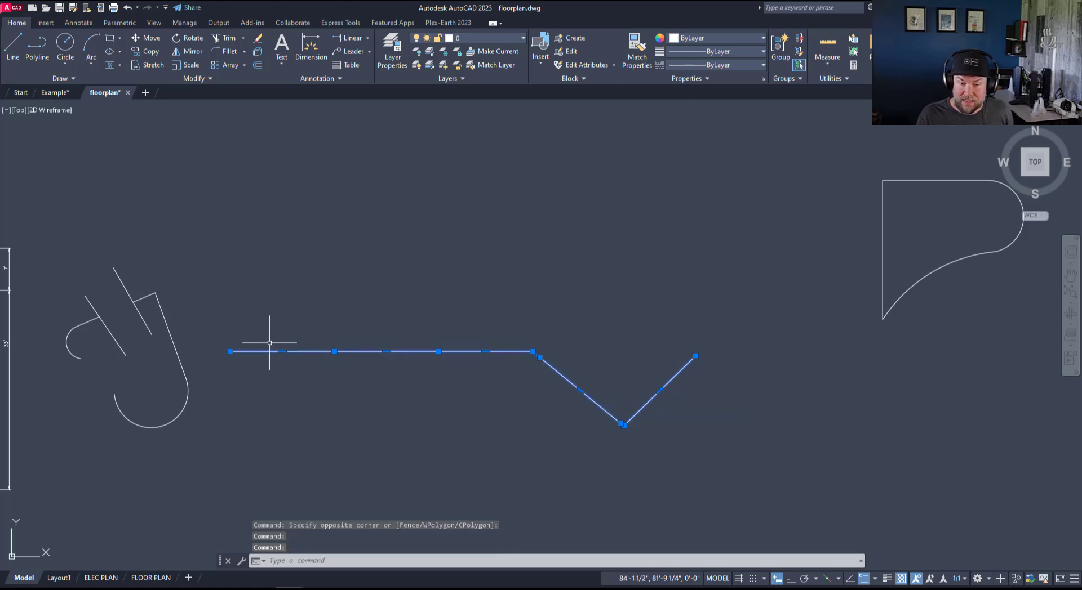
key("Escape")
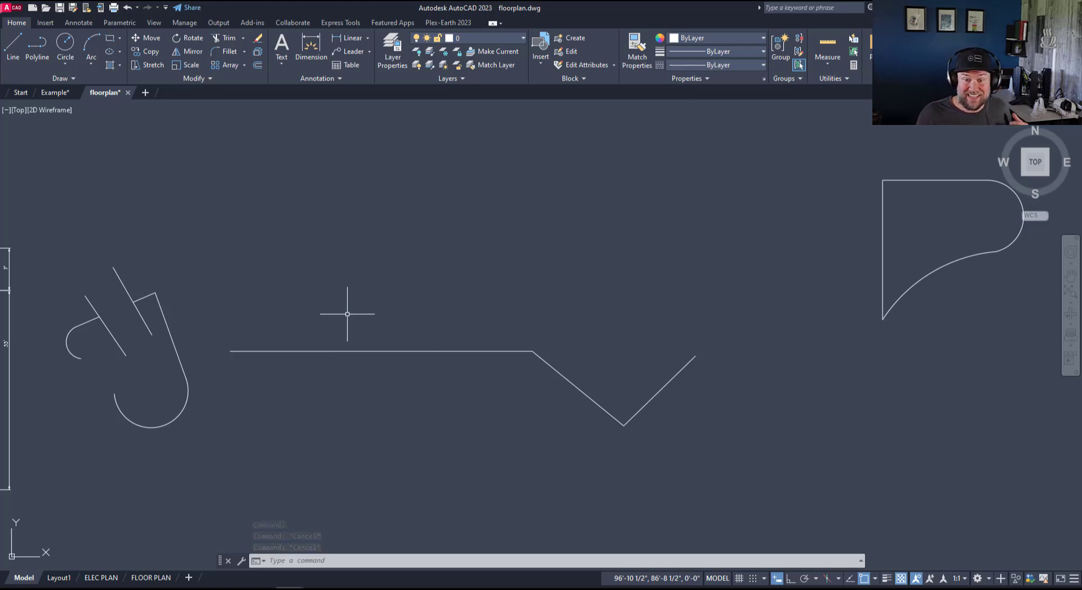
mouse_move(267, 285)
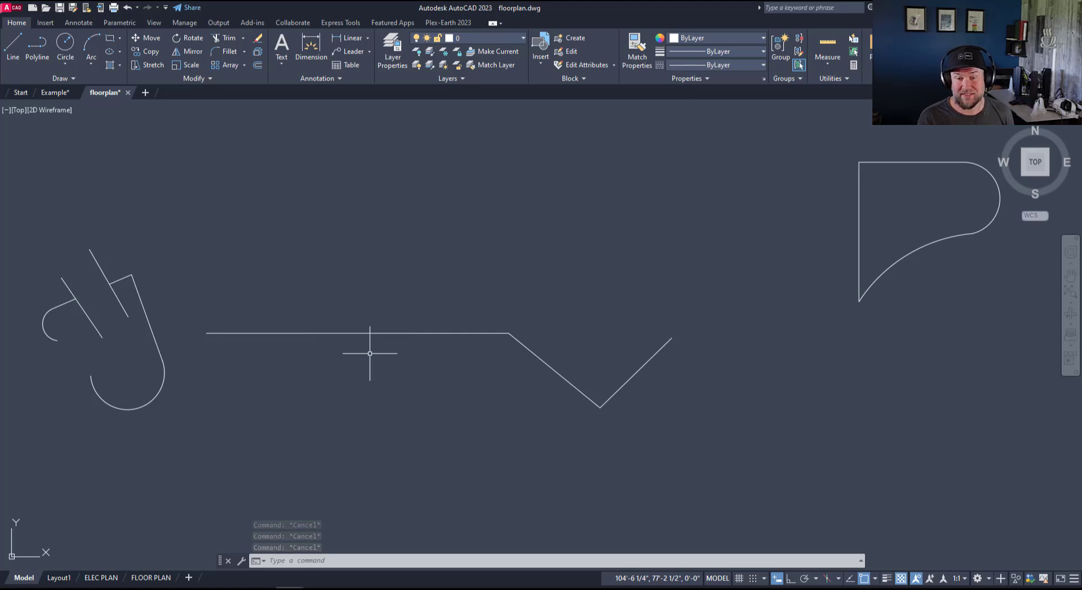
type("measure")
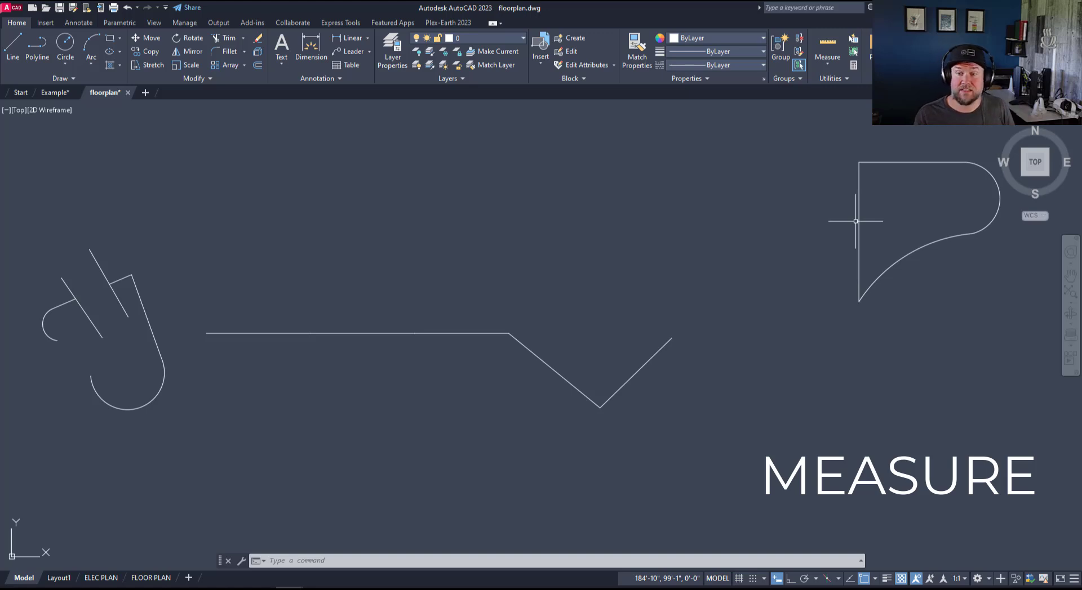
- Measure points along the curved outline at a segment length of 2
type("measure:")
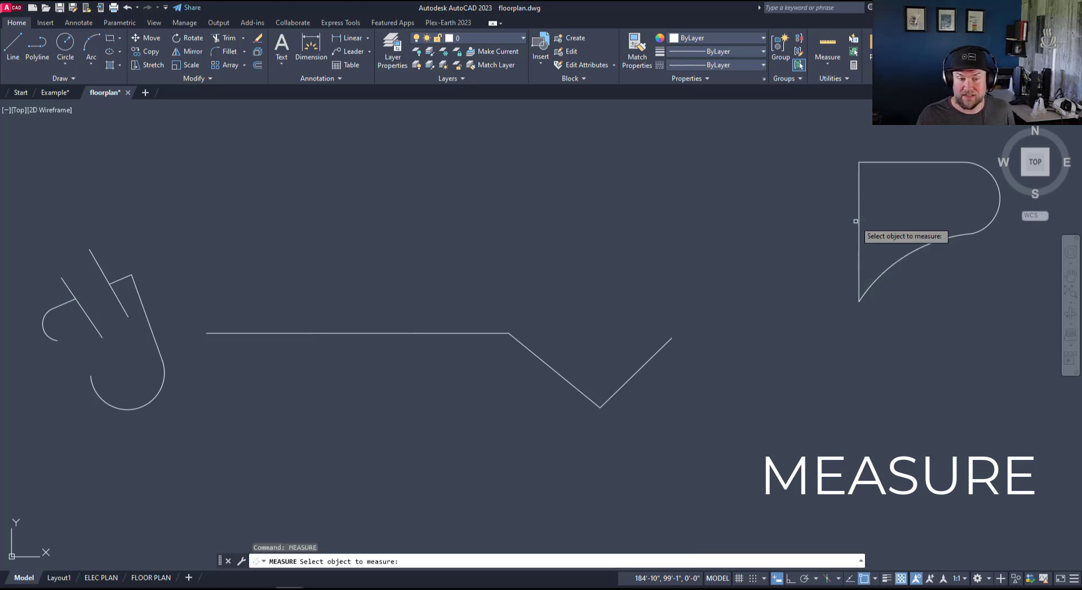
left_click(862, 221)
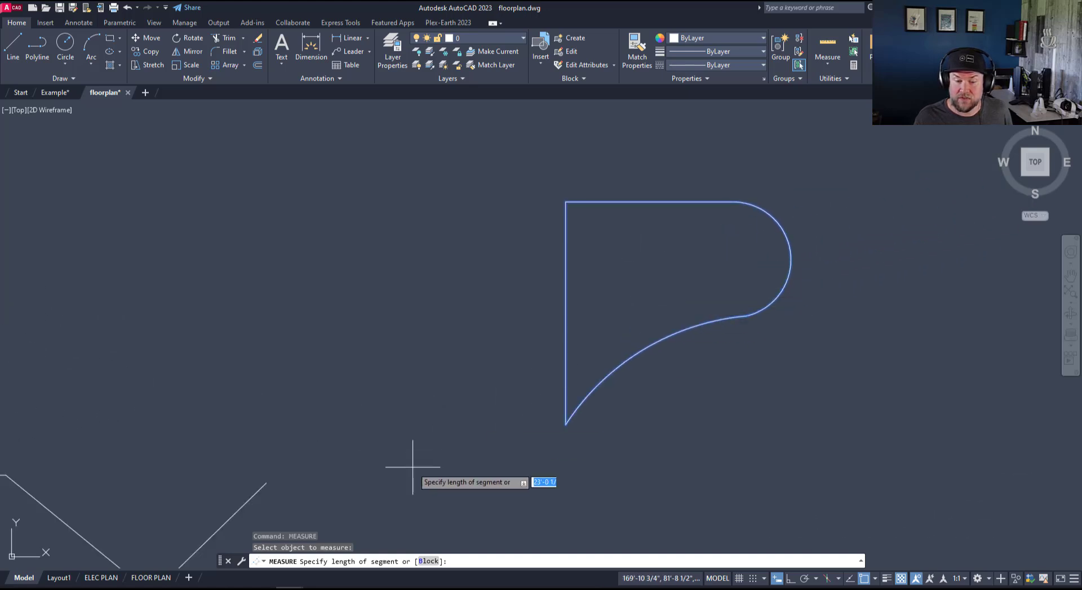
mouse_move(460, 440)
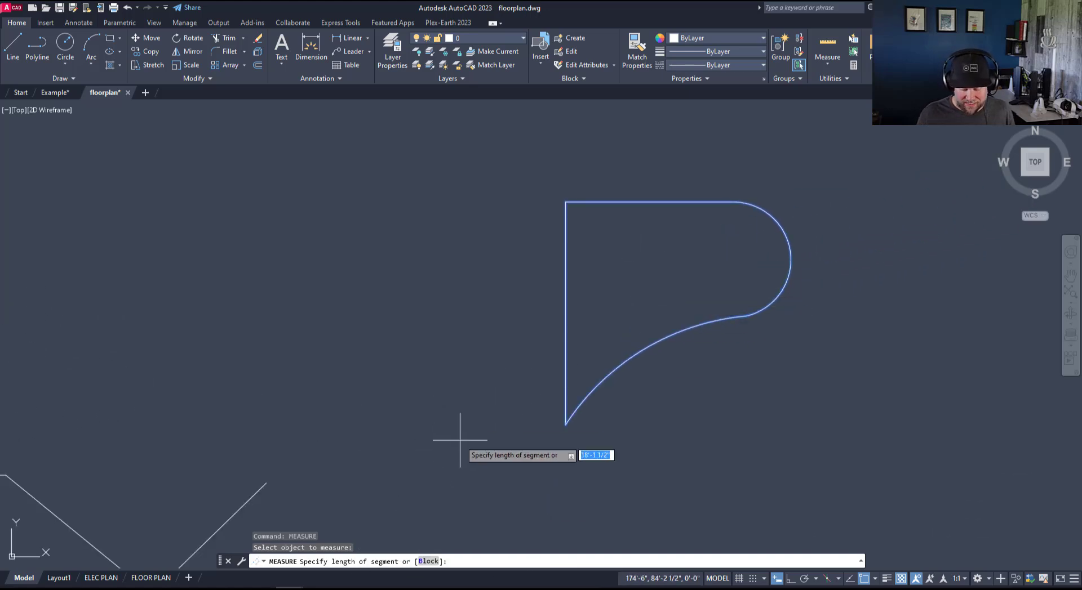
type("2'")
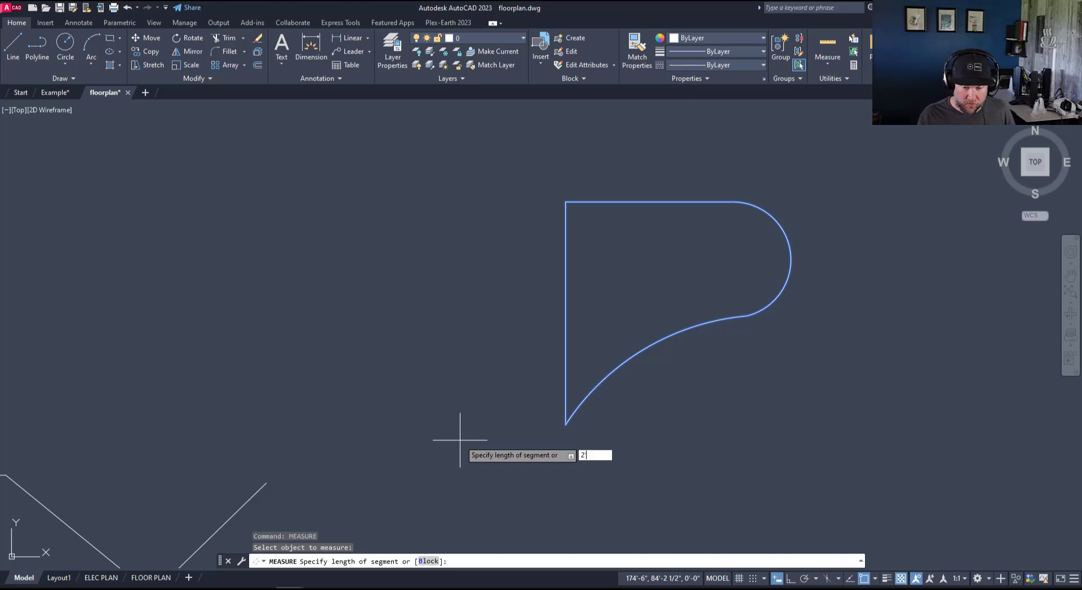
key("Return")
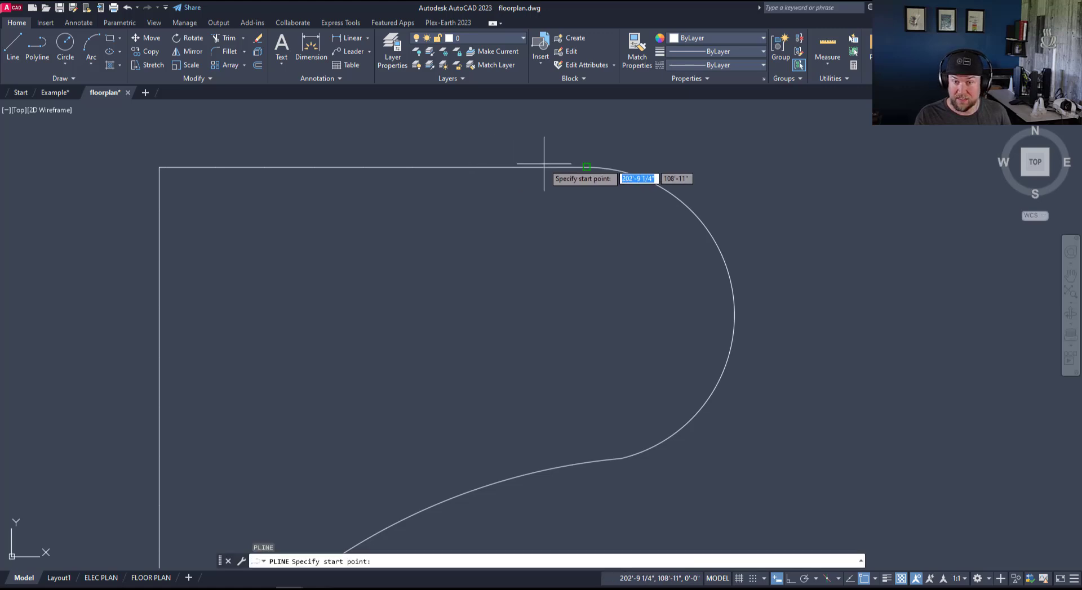
mouse_move(460, 165)
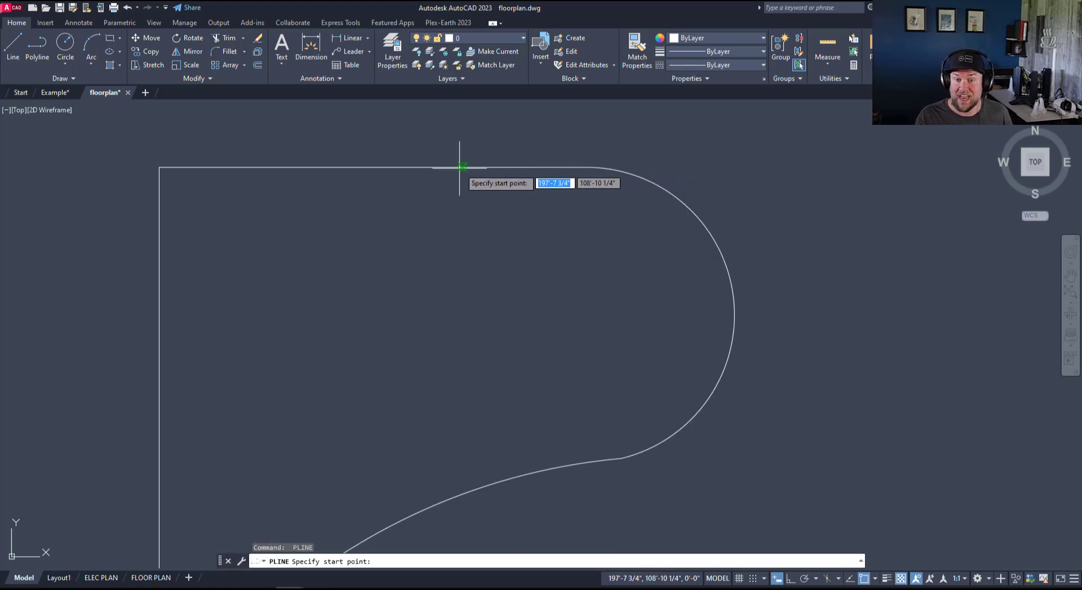
key("Escape")
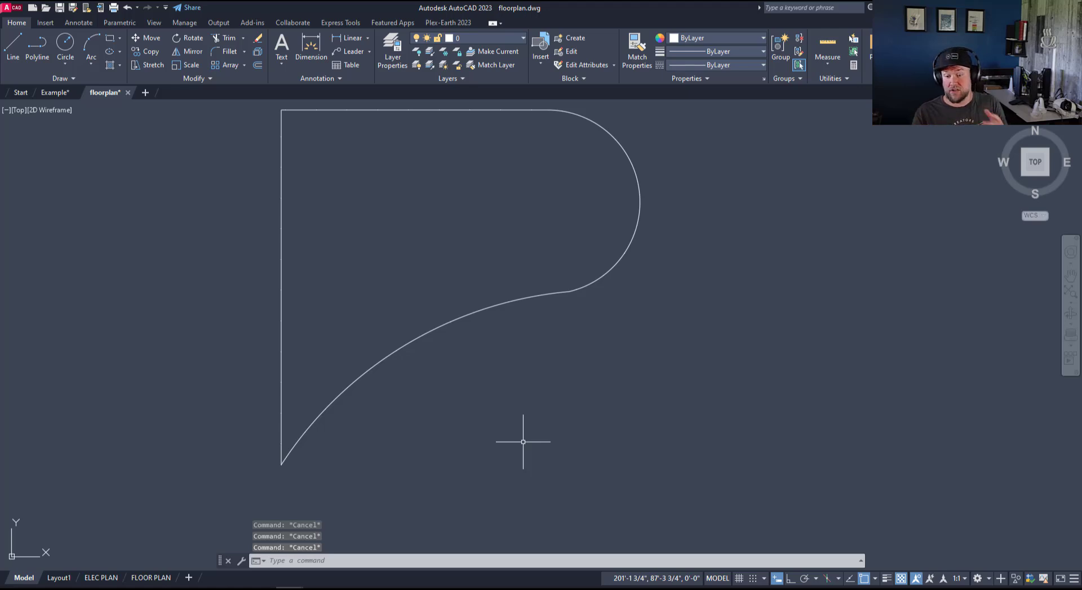
mouse_move(415, 383)
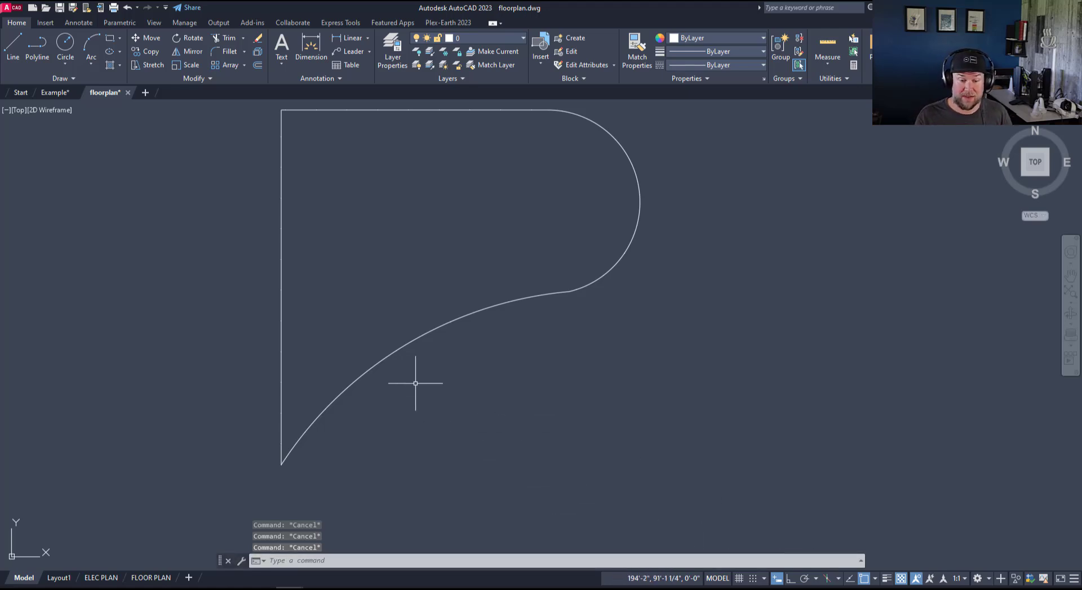
mouse_move(416, 361)
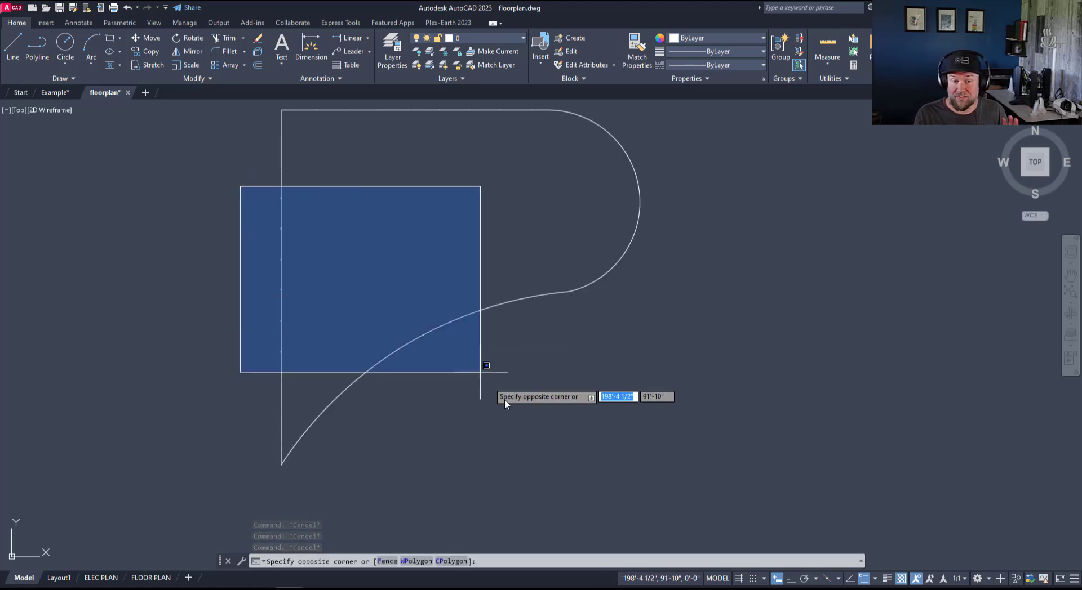
- Window-select the measured points to count 13 of them in Properties
left_click(487, 365)
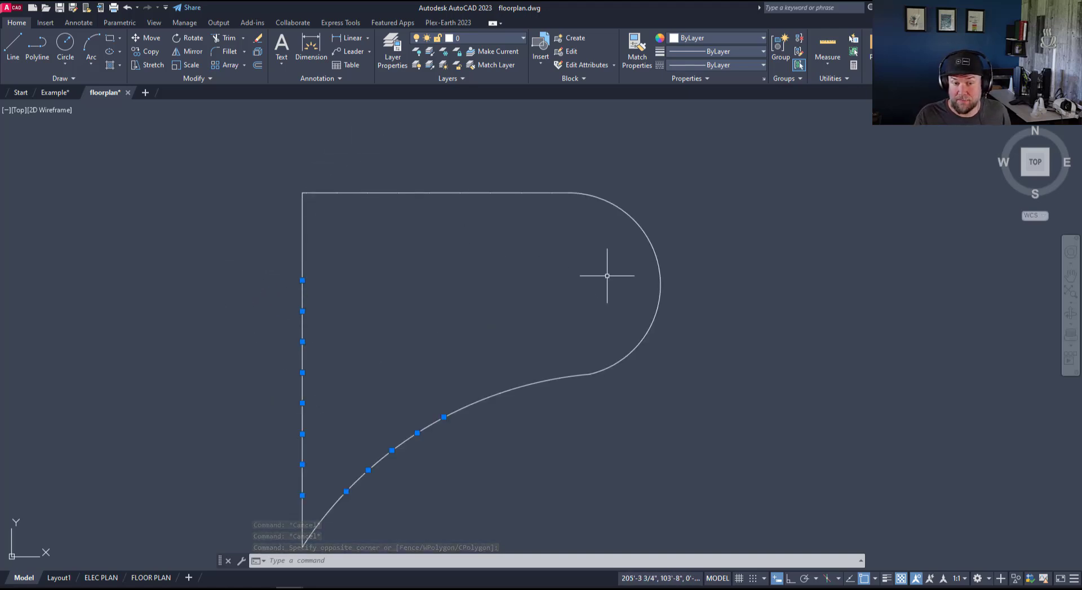
mouse_move(305, 393)
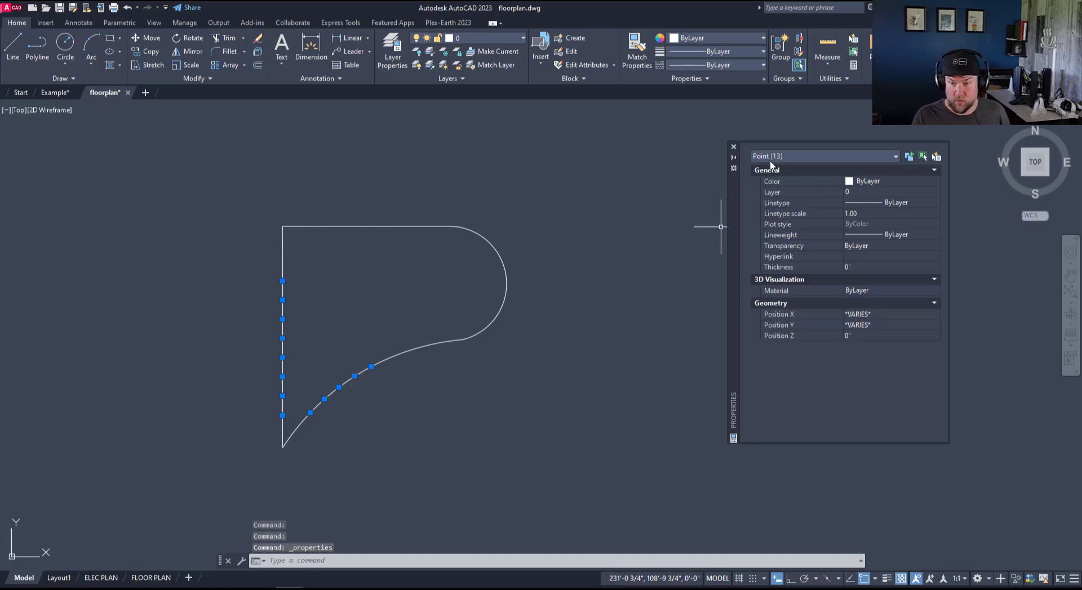
mouse_move(596, 252)
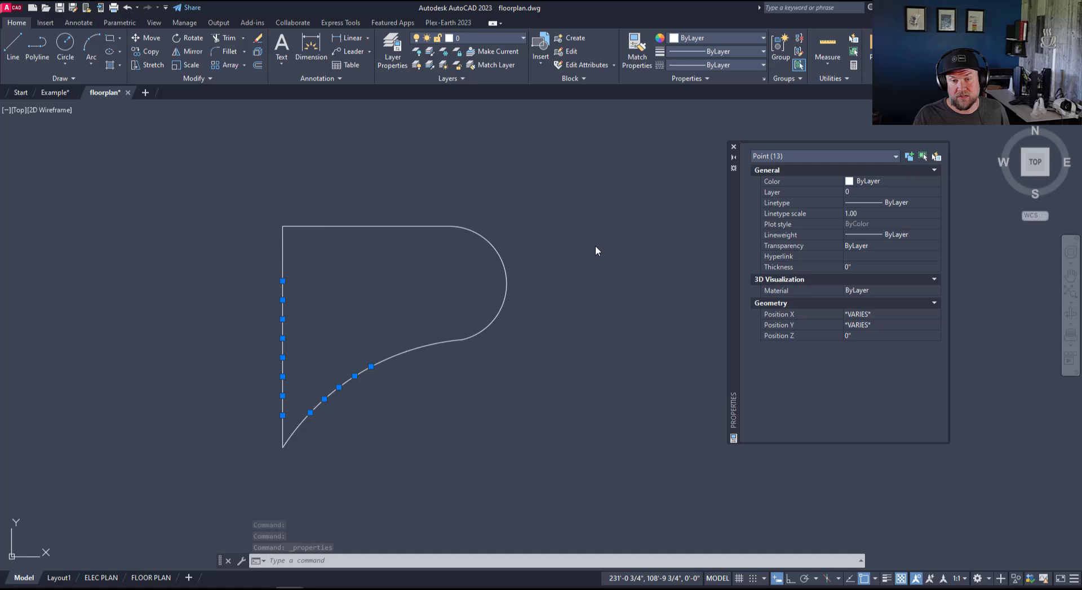